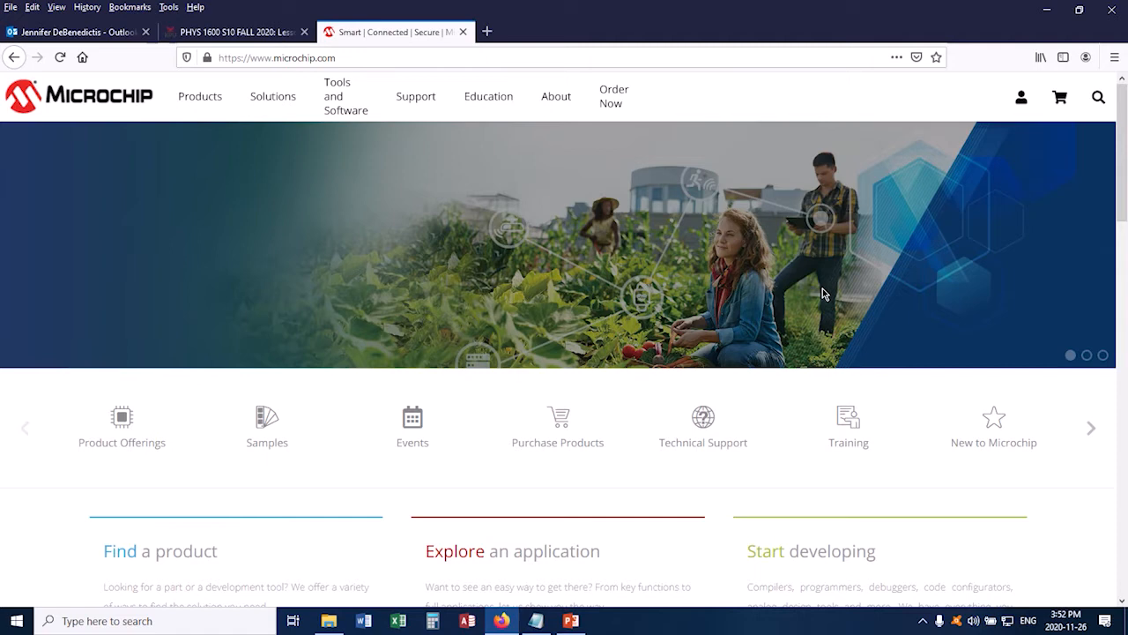
mouse_move(422, 269)
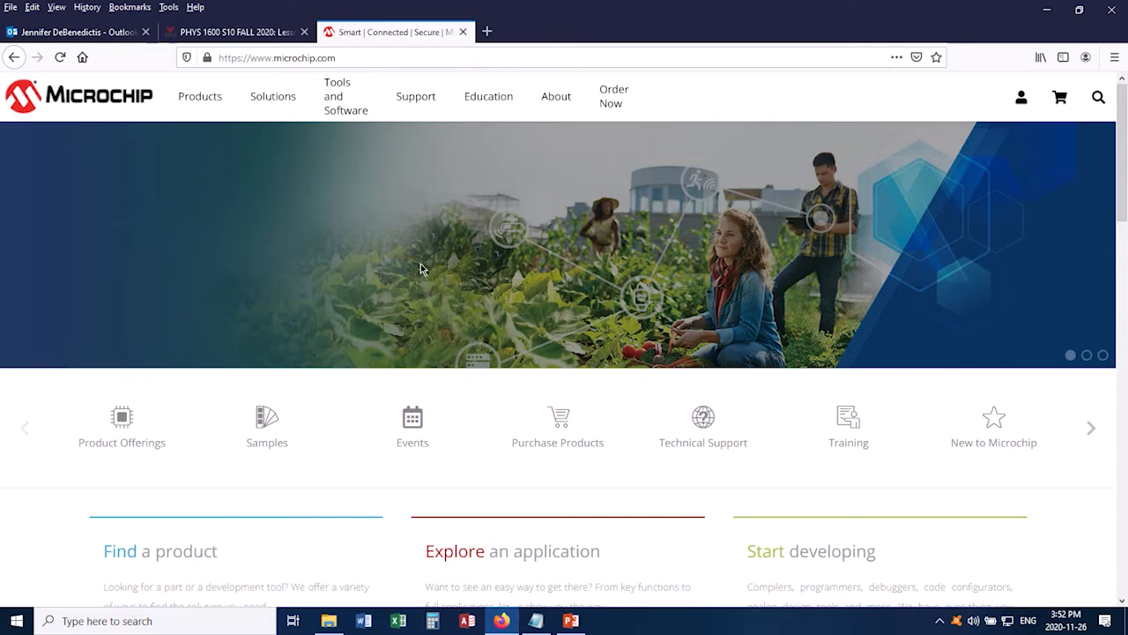
Step: Go to the MPLAB X IDE product page via the Tools and Software menu
click(343, 96)
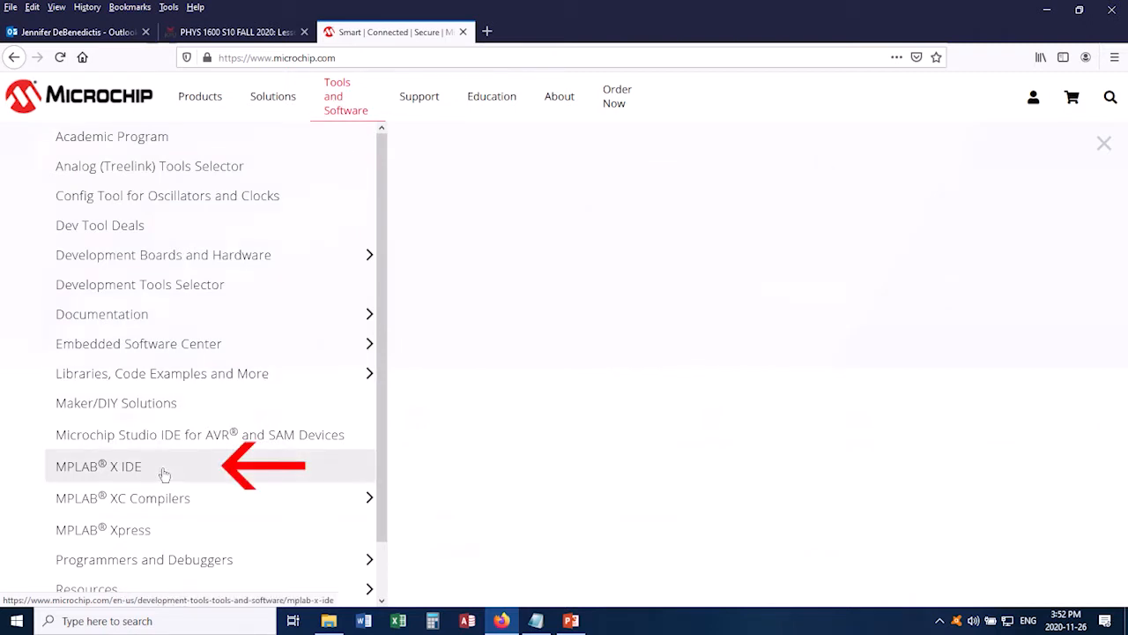
click(98, 466)
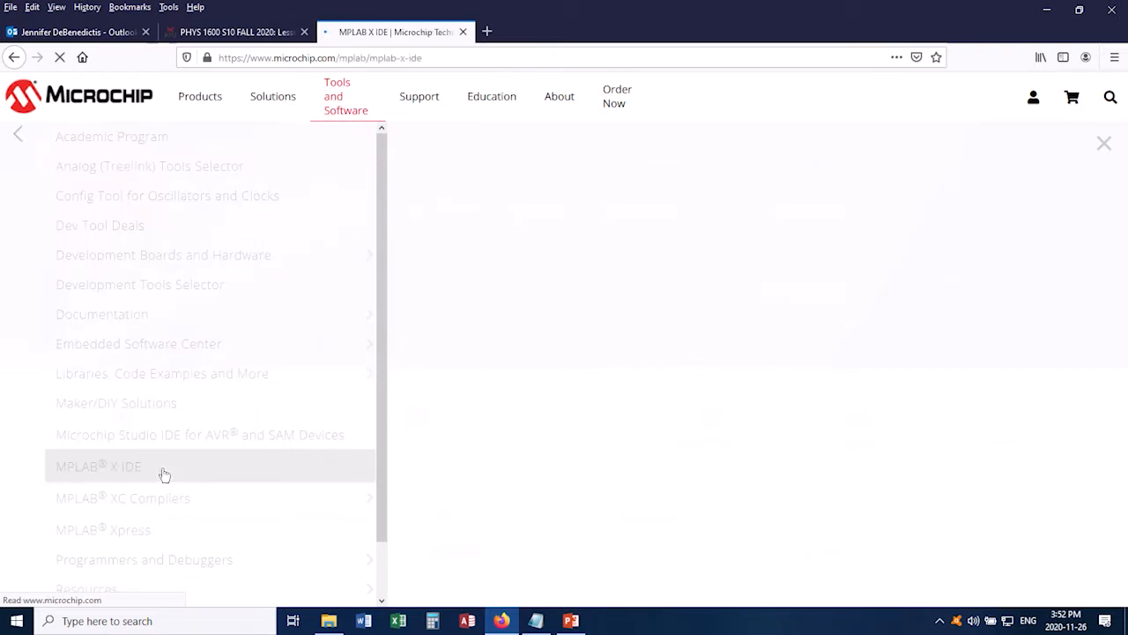
click(98, 466)
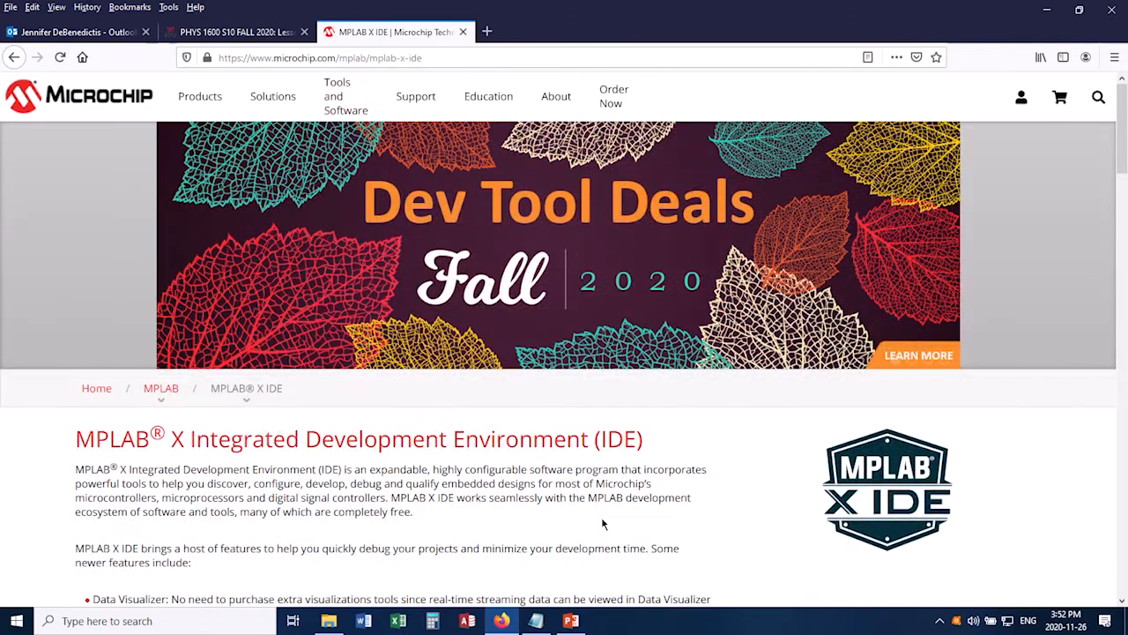
Step: Scroll down to the Downloads table listing v5.45 installers for Windows, Linux and Mac
scroll(down, 3)
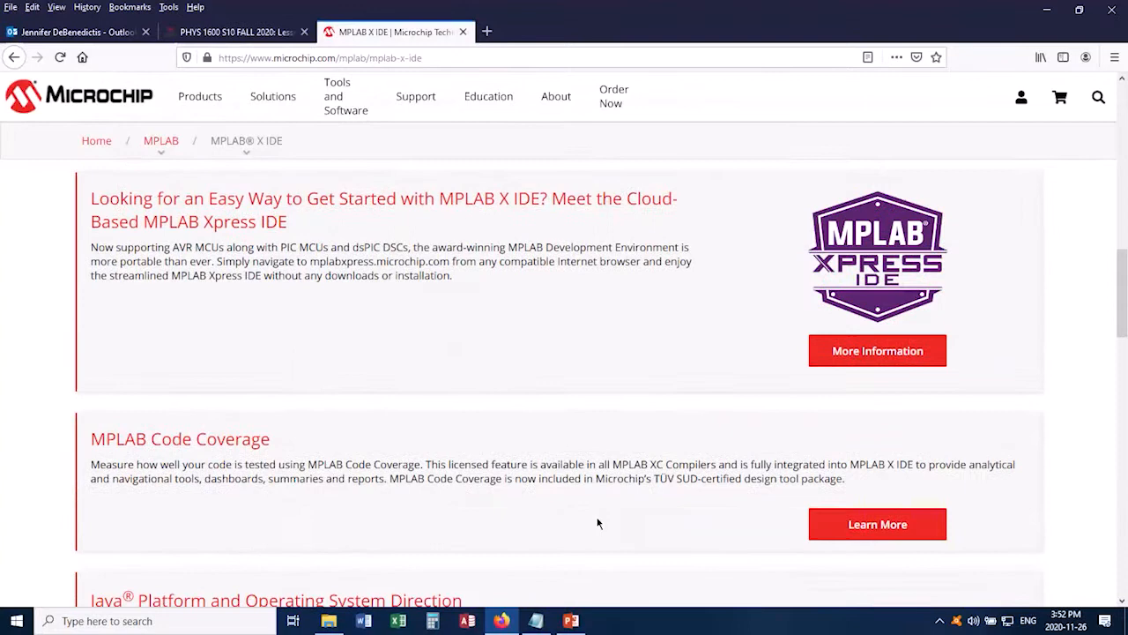
scroll(down, 3)
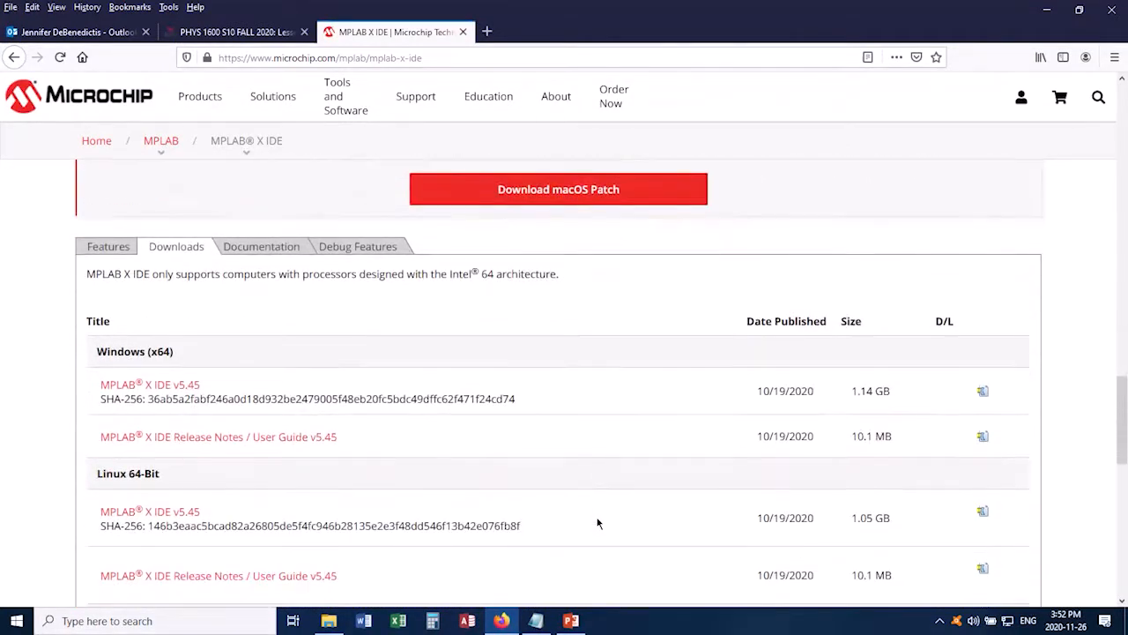
scroll(down, 3)
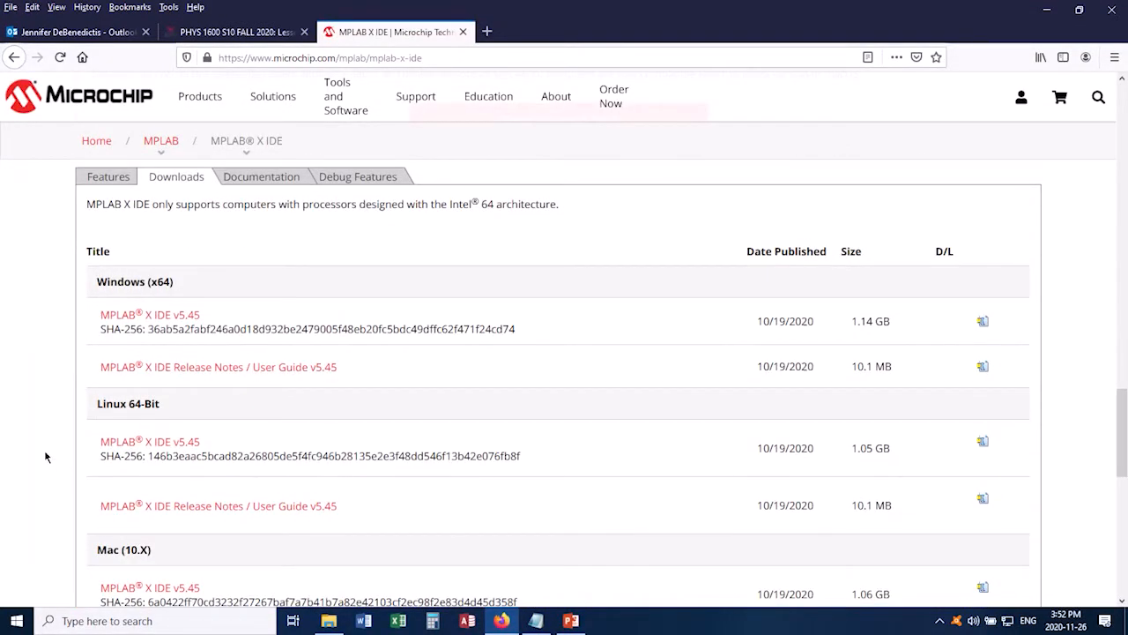
mouse_move(164, 294)
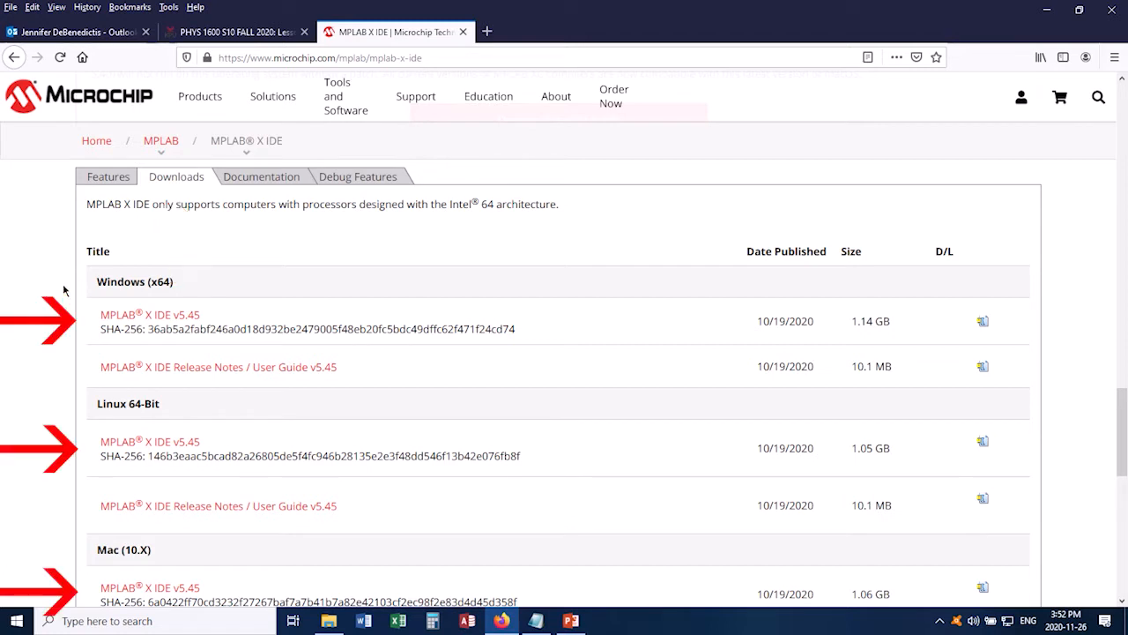
mouse_move(111, 220)
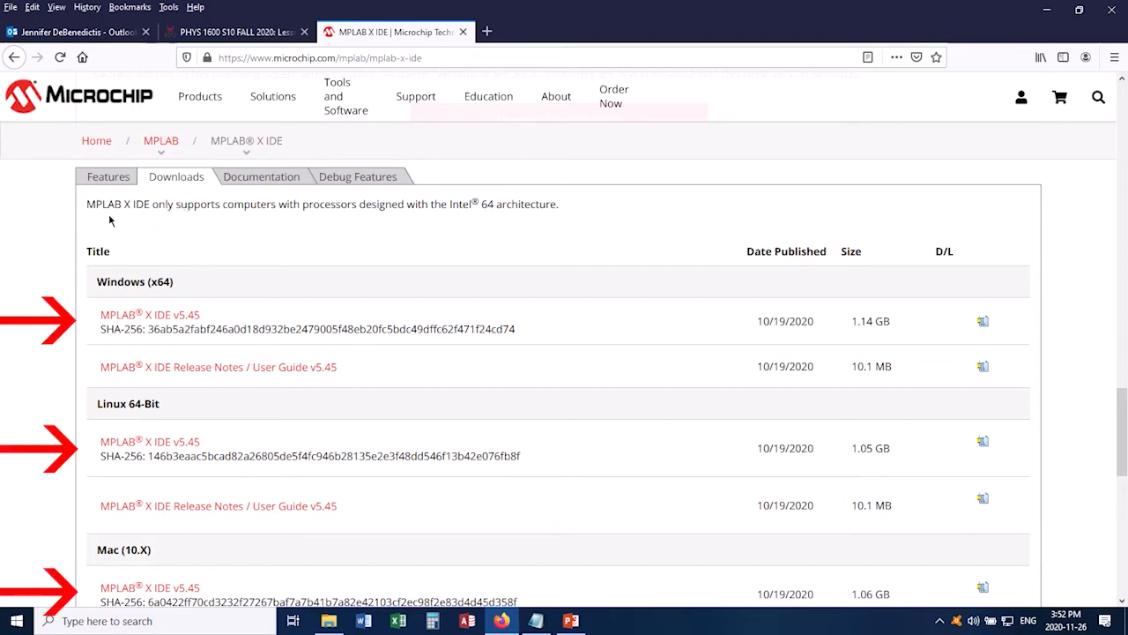
mouse_move(28, 296)
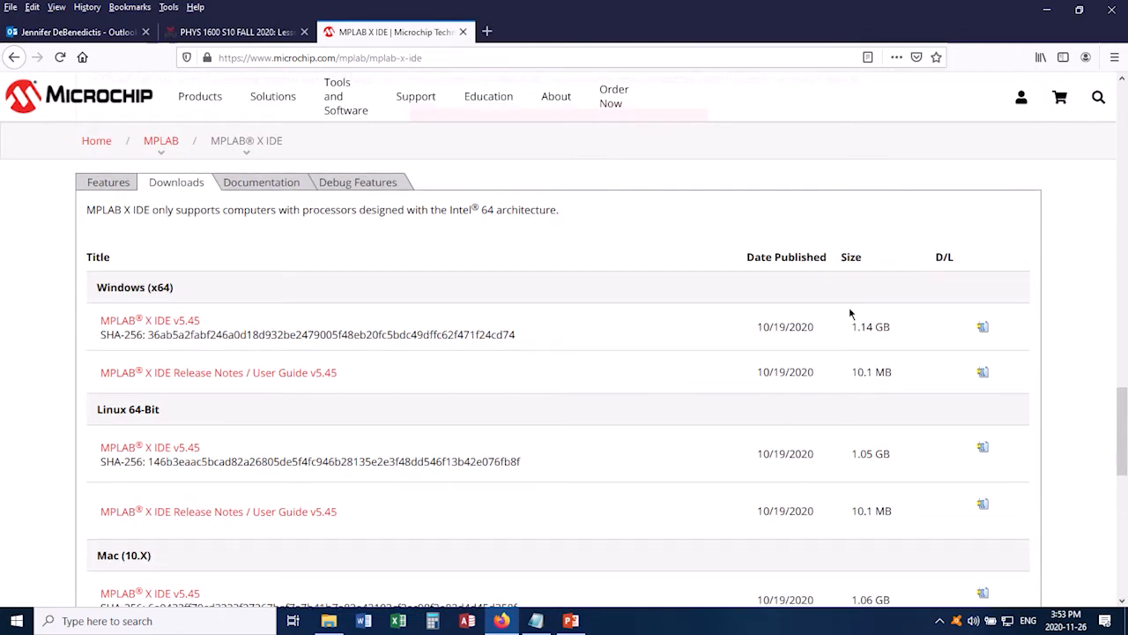
mouse_move(13, 482)
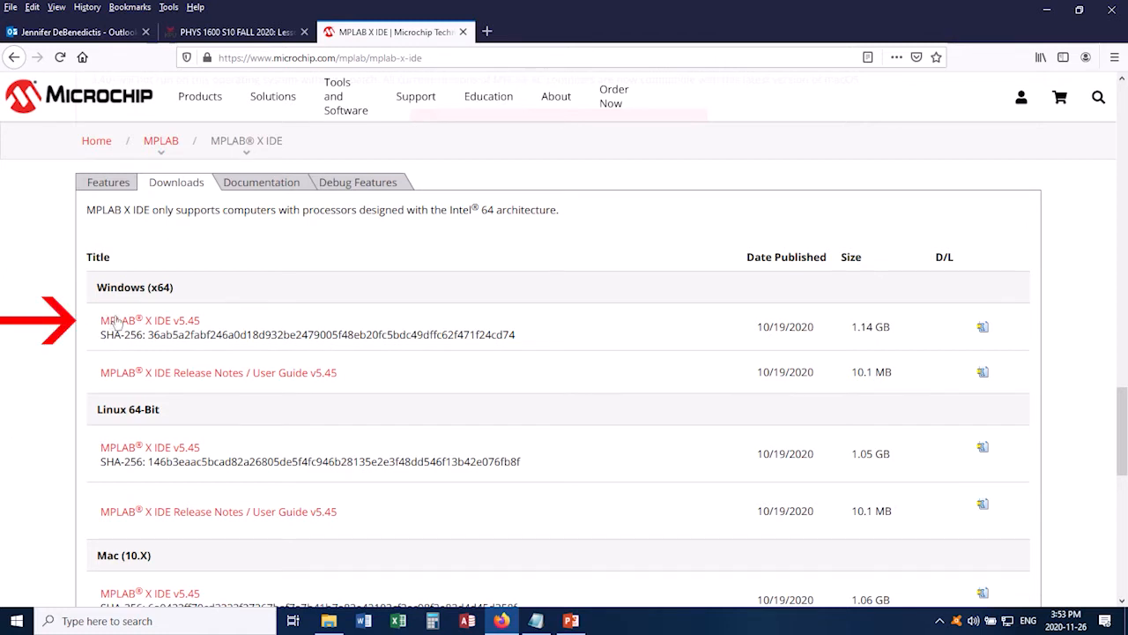
Step: Download and save the Windows x64 MPLAB X IDE v5.45 installer
click(150, 320)
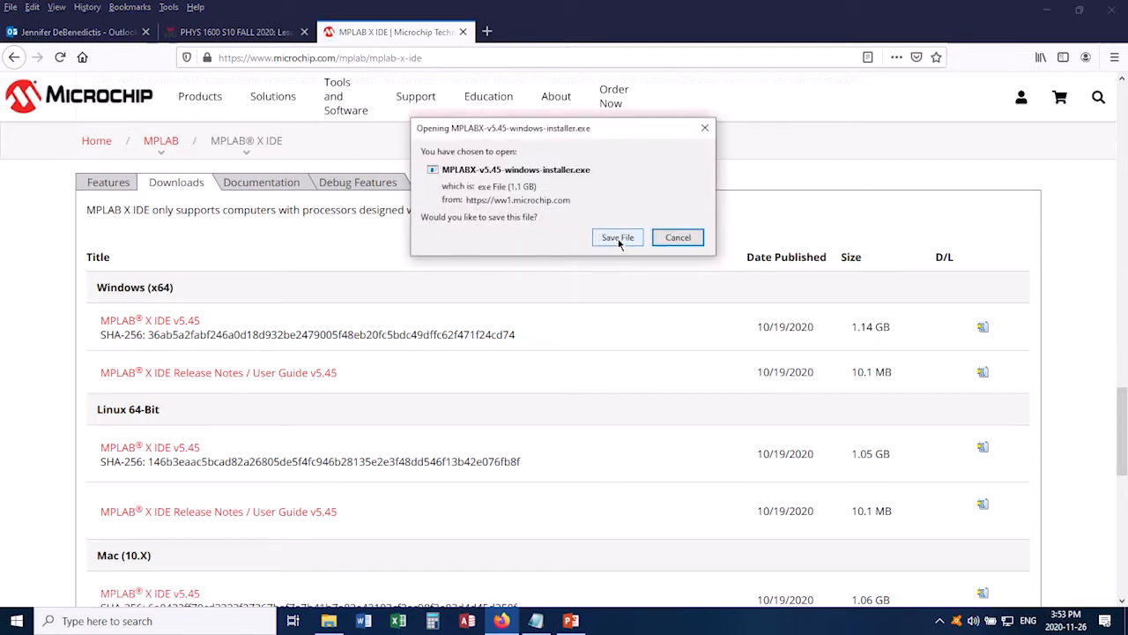
click(617, 237)
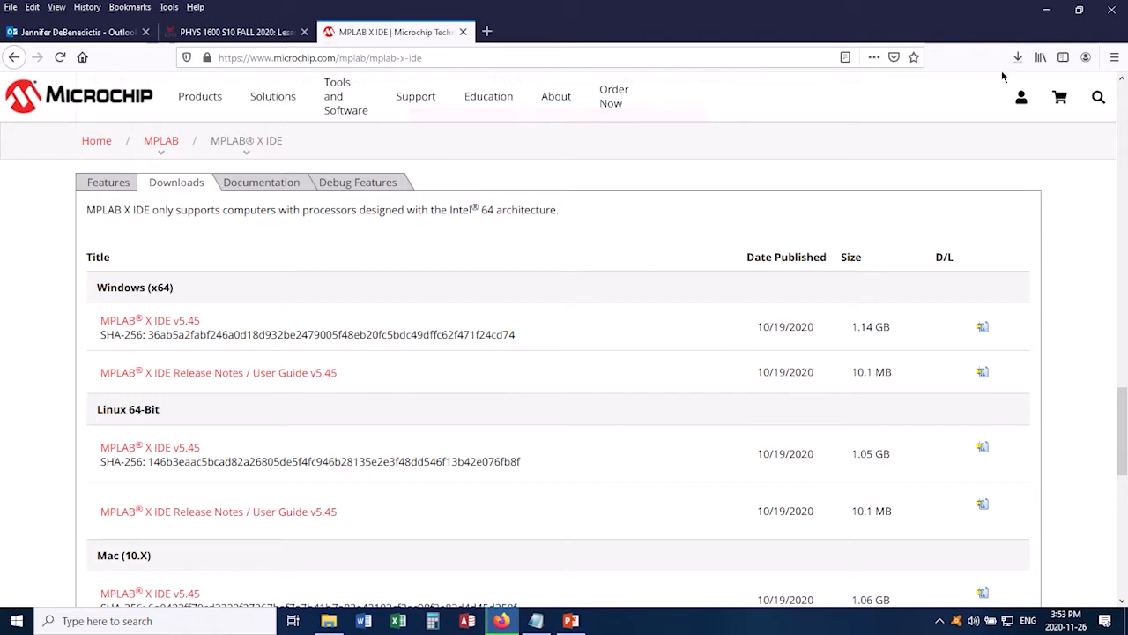
mouse_move(30, 384)
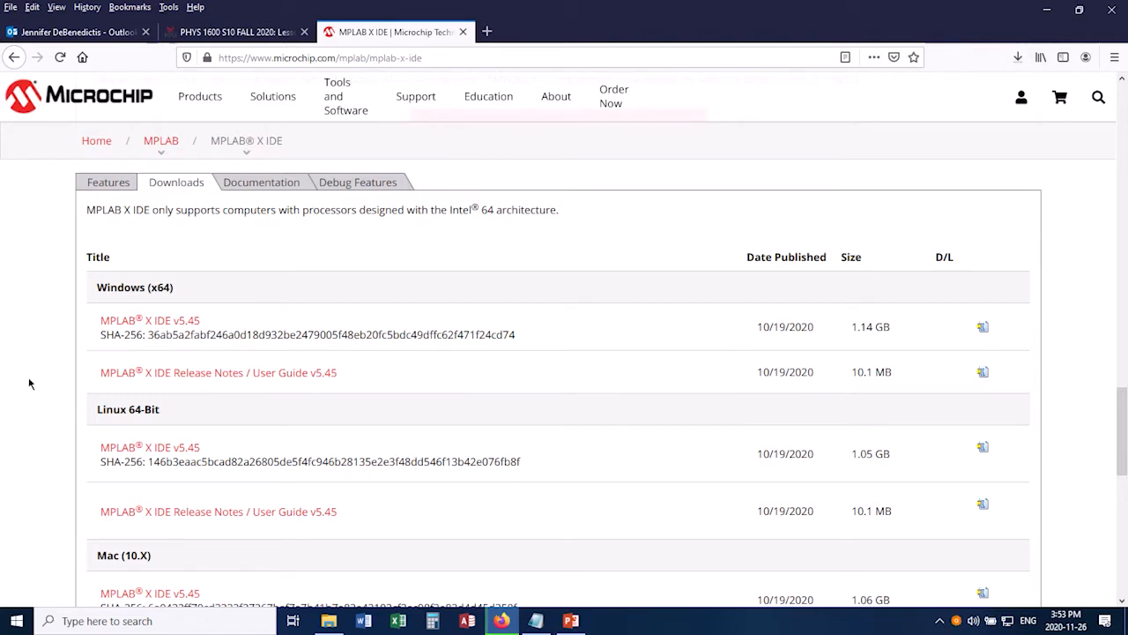
mouse_move(35, 385)
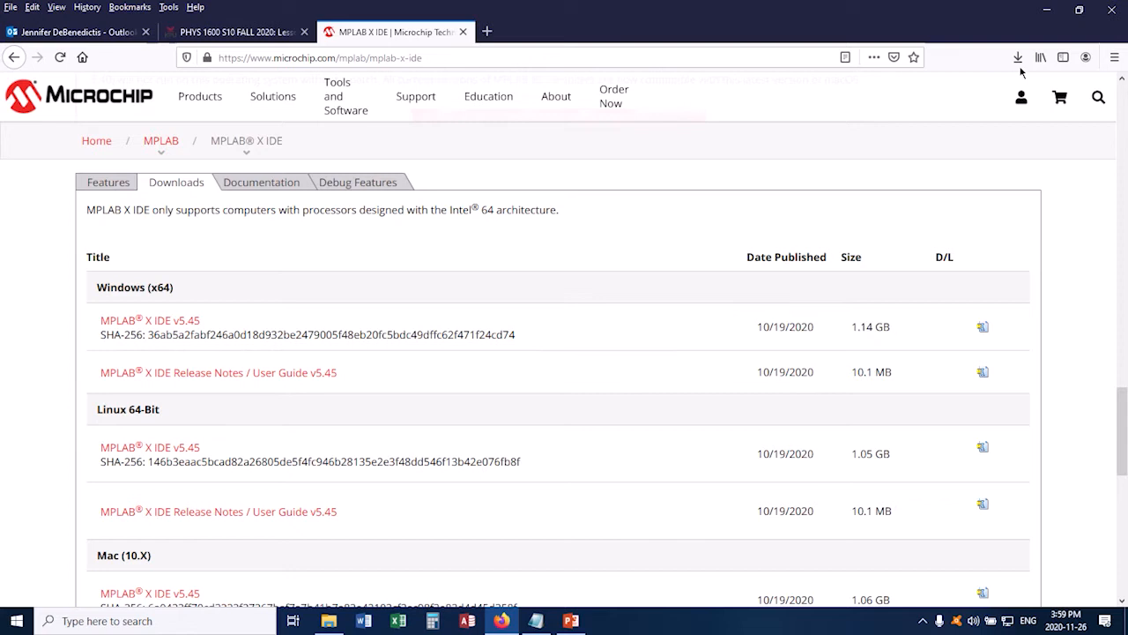
Step: Show MPLABX-v5.45-windows-installer.exe (1.14 GB) in its Downloads folder
click(1020, 55)
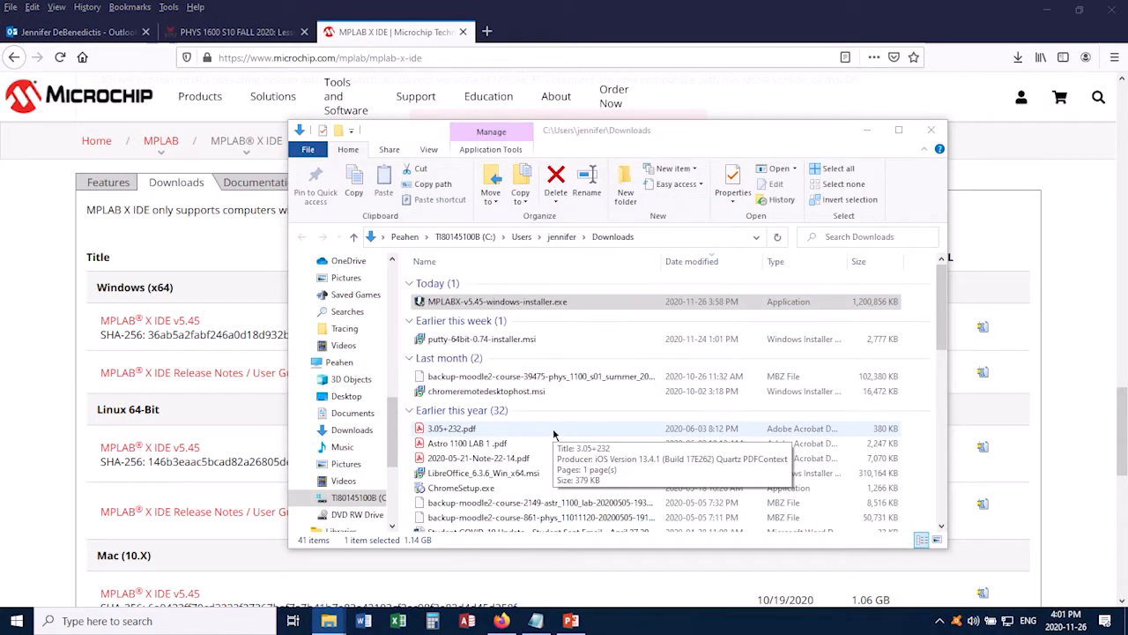
Step: Launch the MPLAB X IDE v5.45 installer and accept the license agreement
double_click(495, 300)
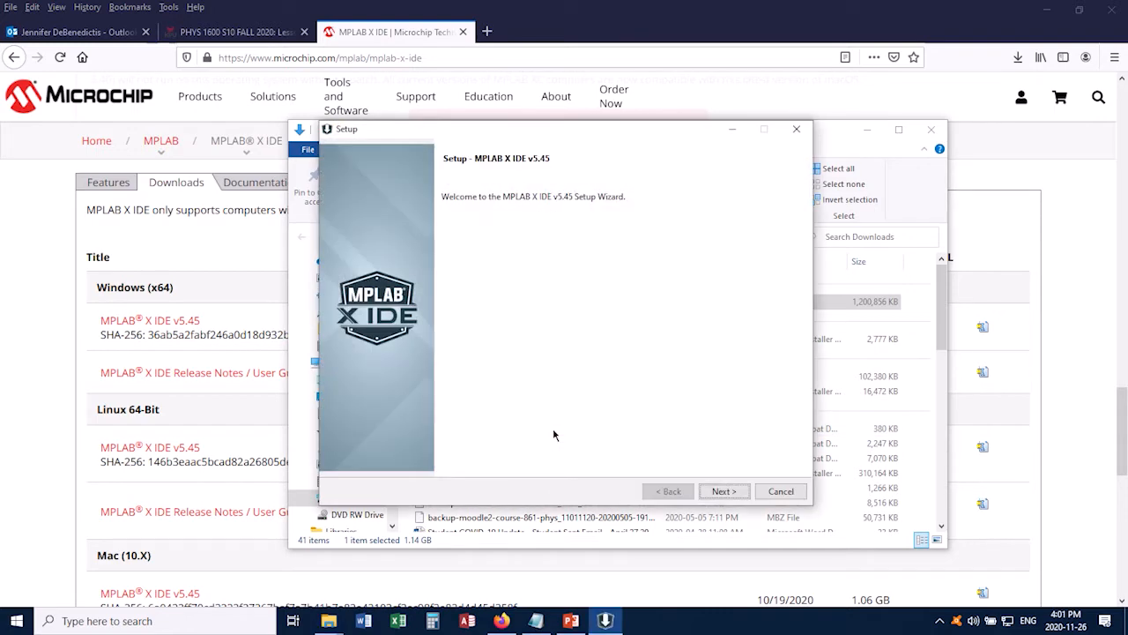
mouse_move(701, 470)
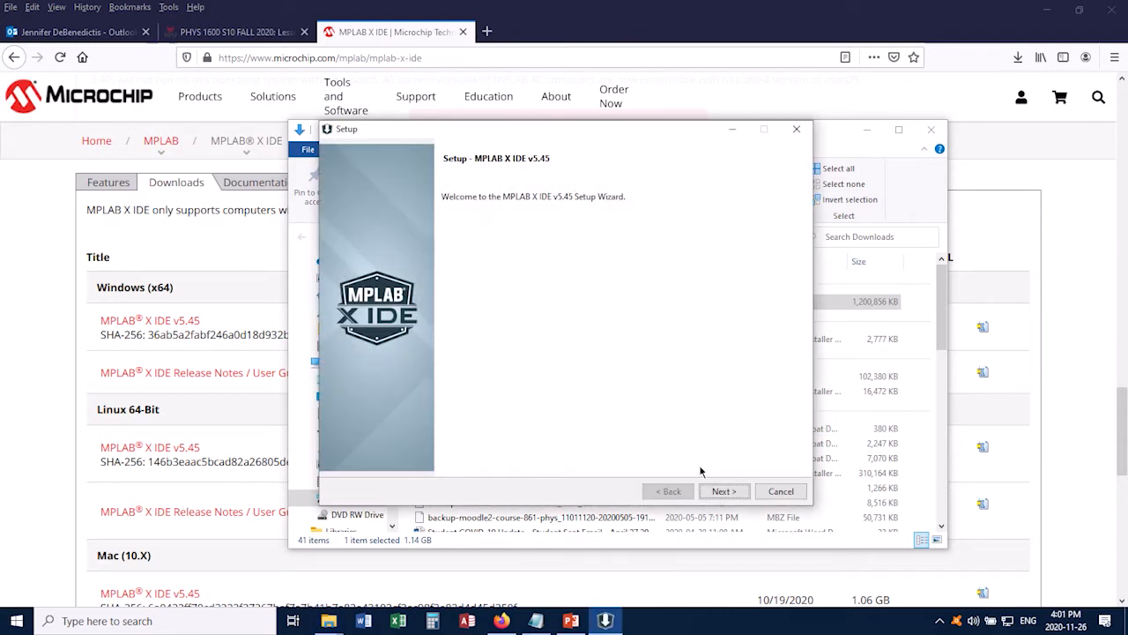
click(723, 489)
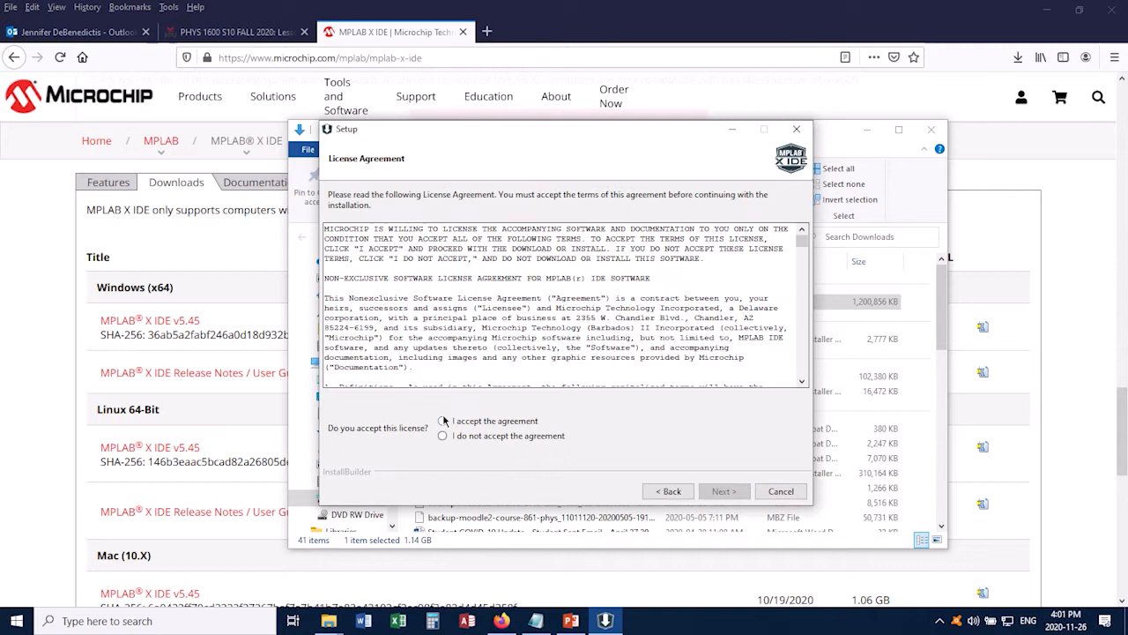
click(443, 420)
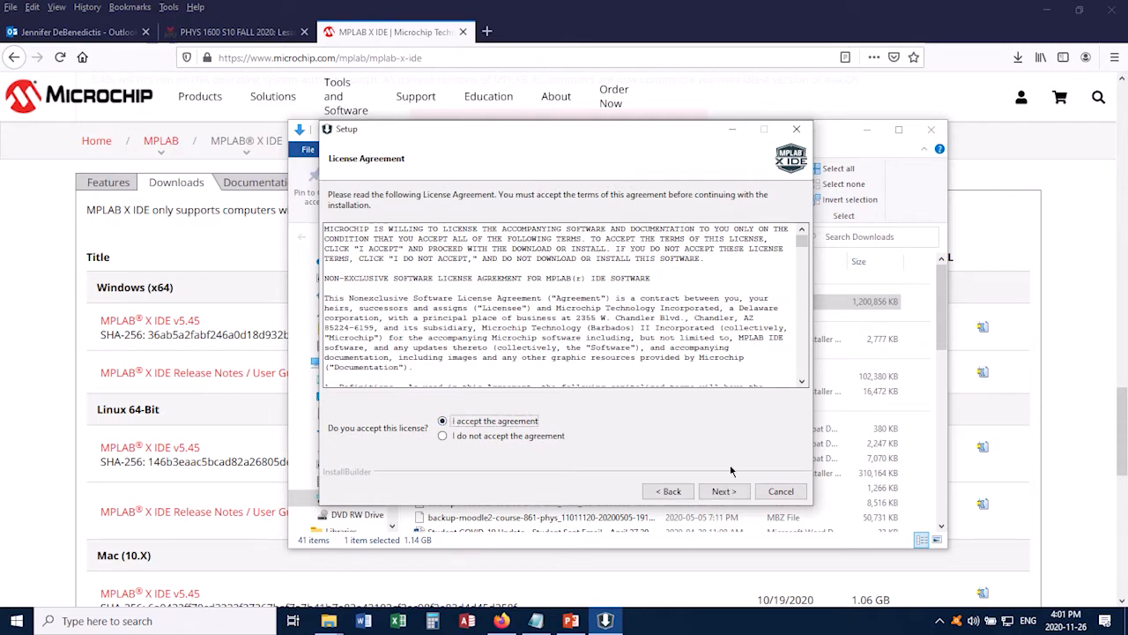
click(724, 490)
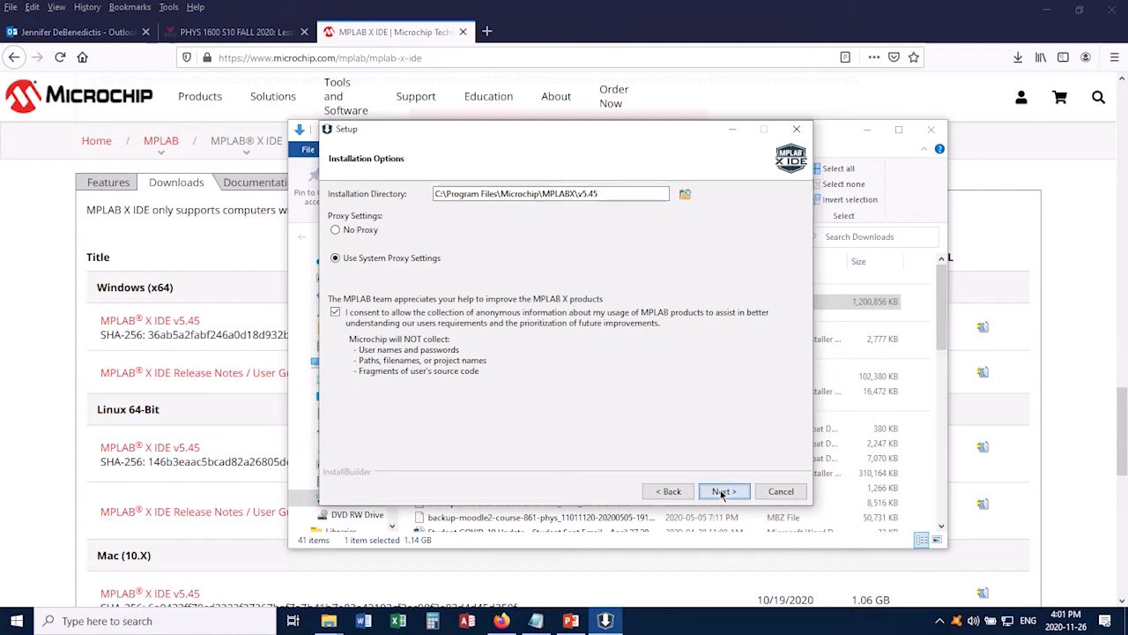
Step: Keep default install options, installing only the IDE with 8-bit MCU support, without MPLAB IPE
click(724, 491)
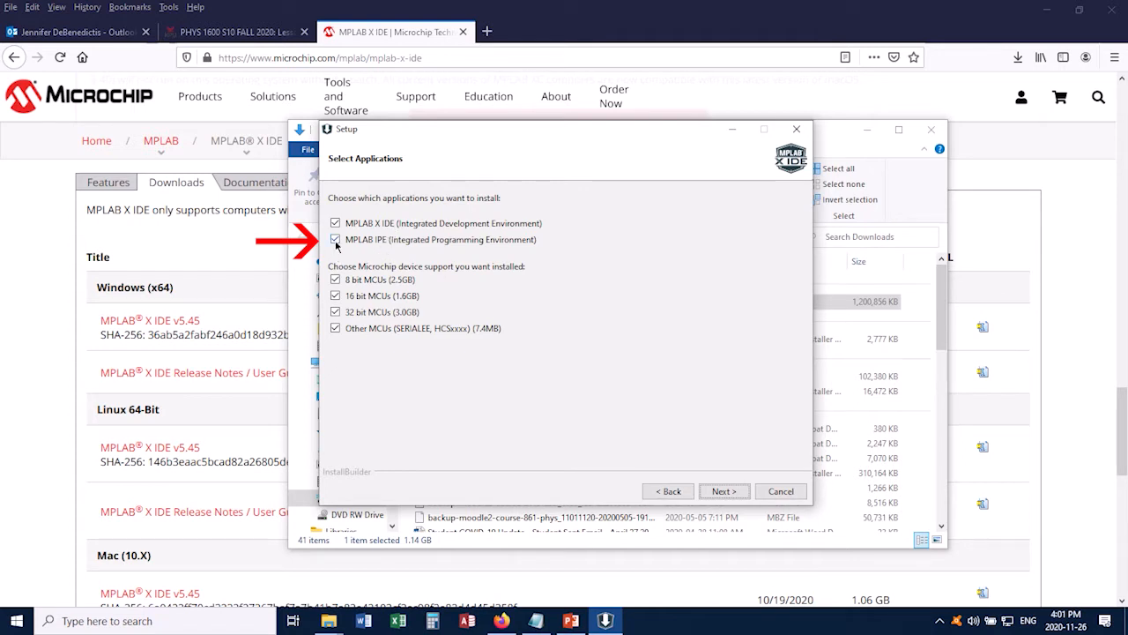
click(333, 240)
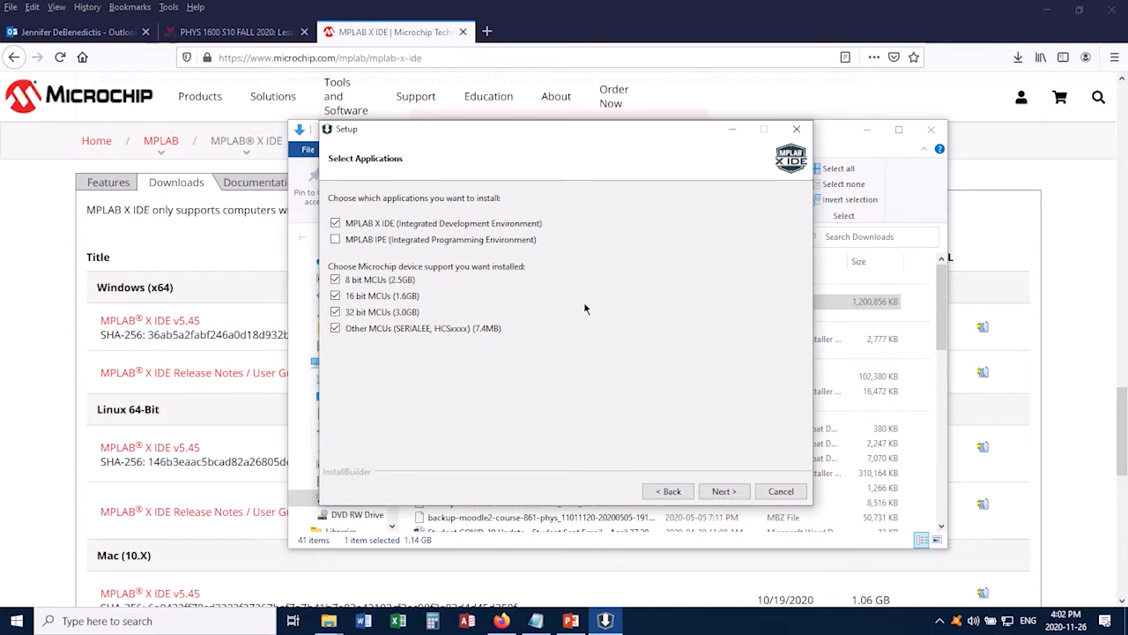
mouse_move(443, 309)
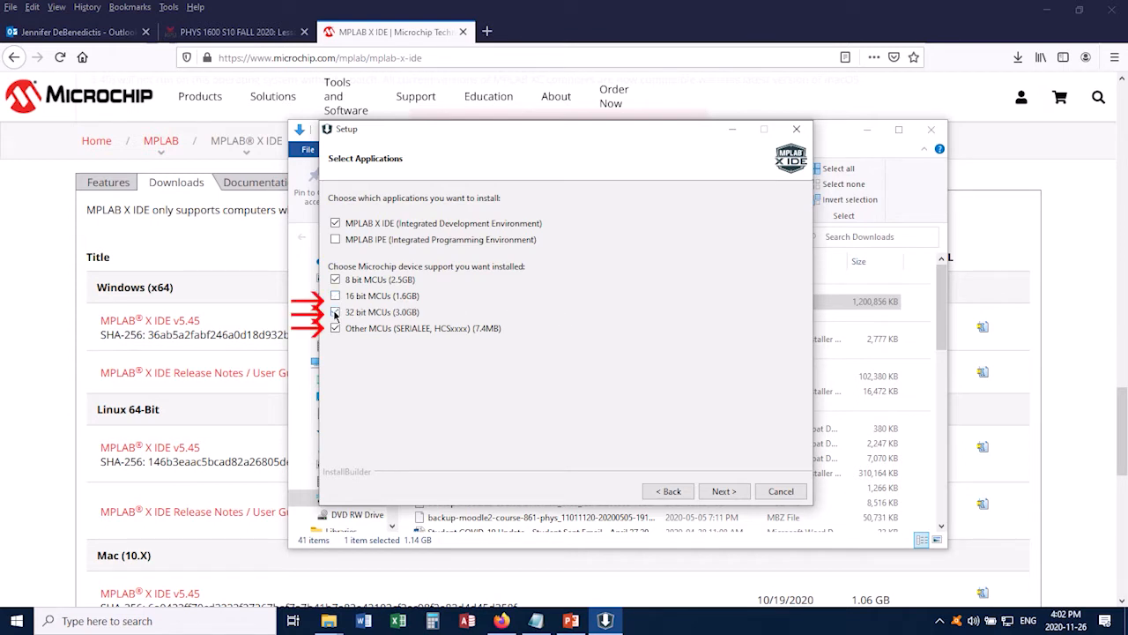
click(335, 327)
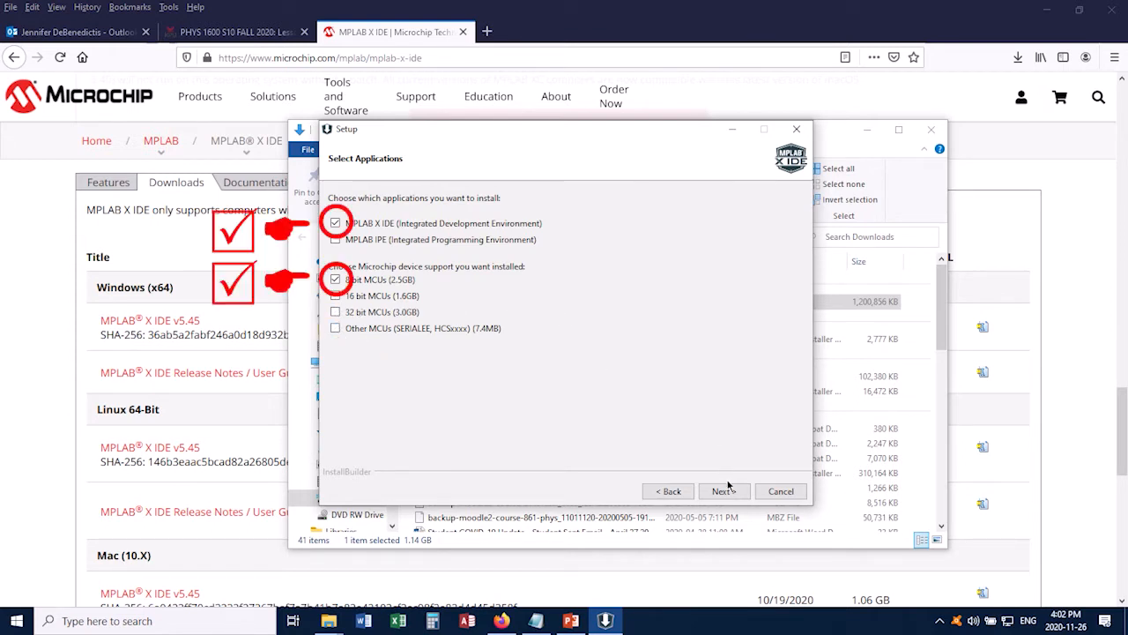
click(723, 490)
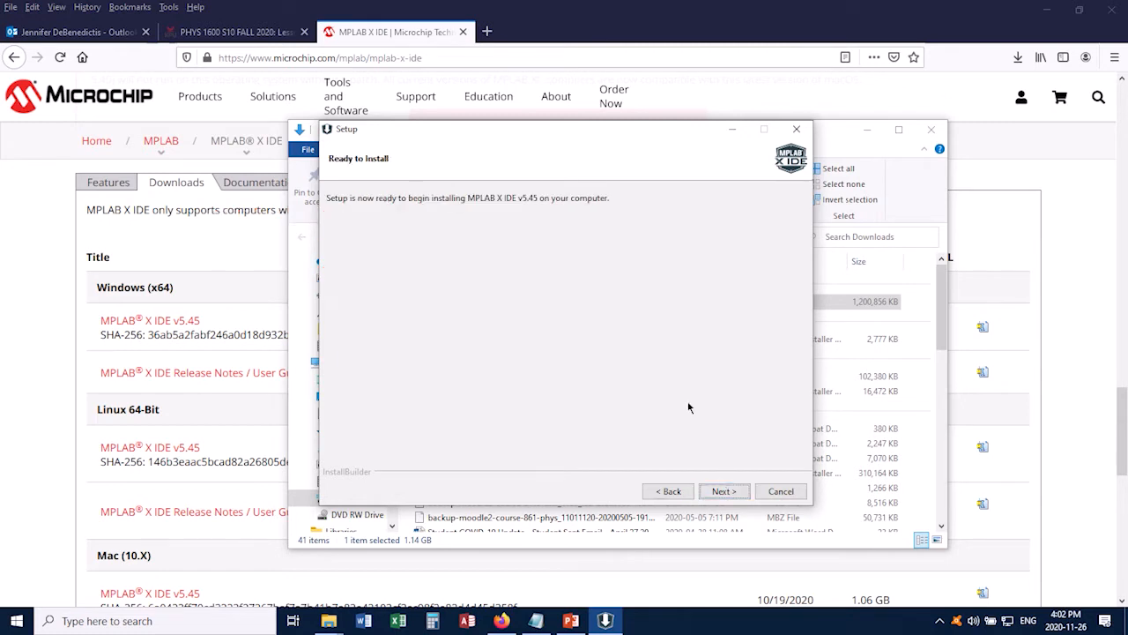
mouse_move(727, 477)
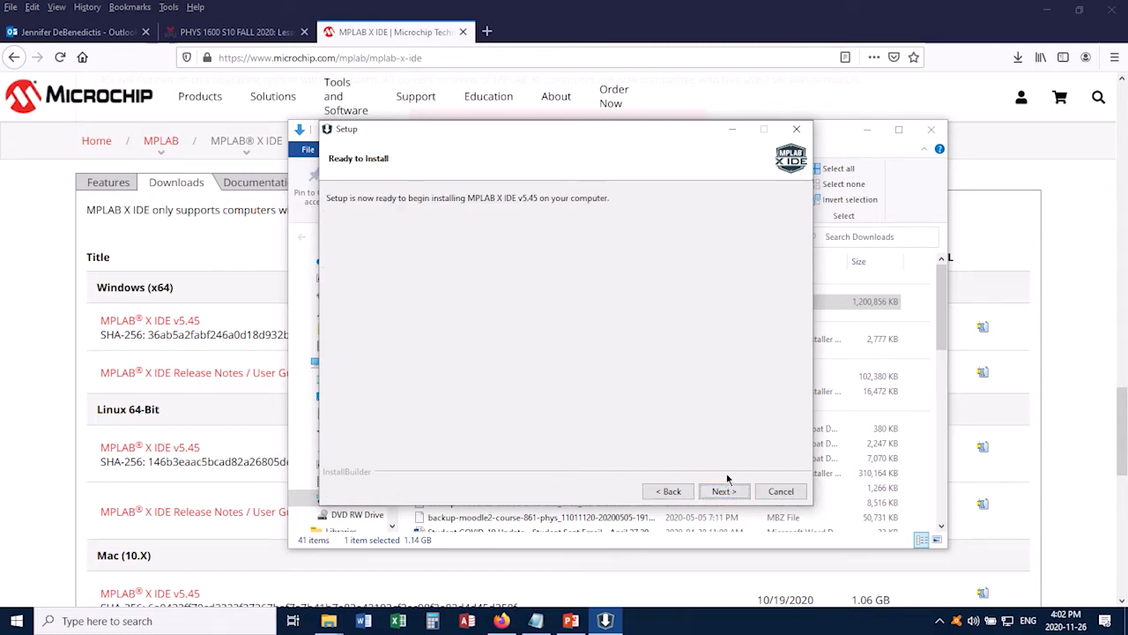
click(724, 490)
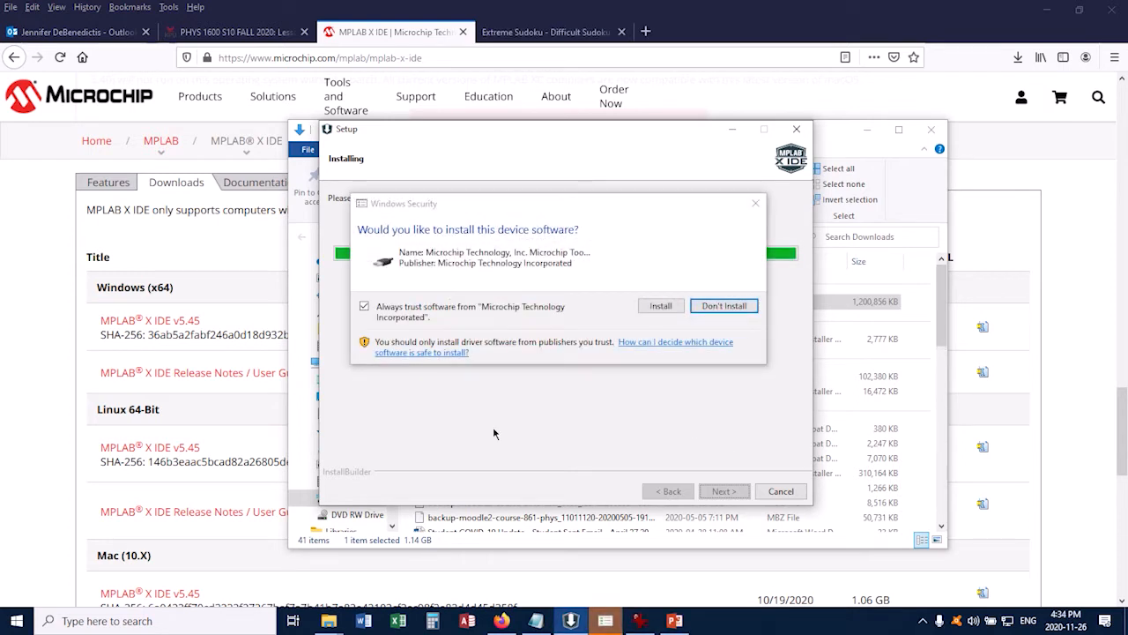
mouse_move(492, 432)
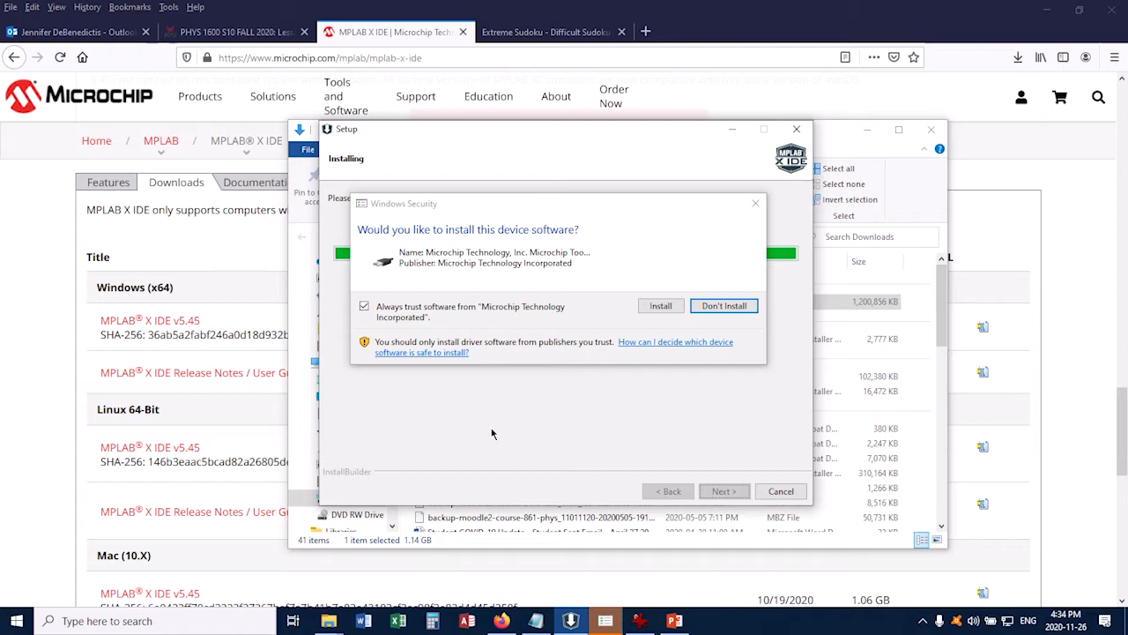
mouse_move(665, 319)
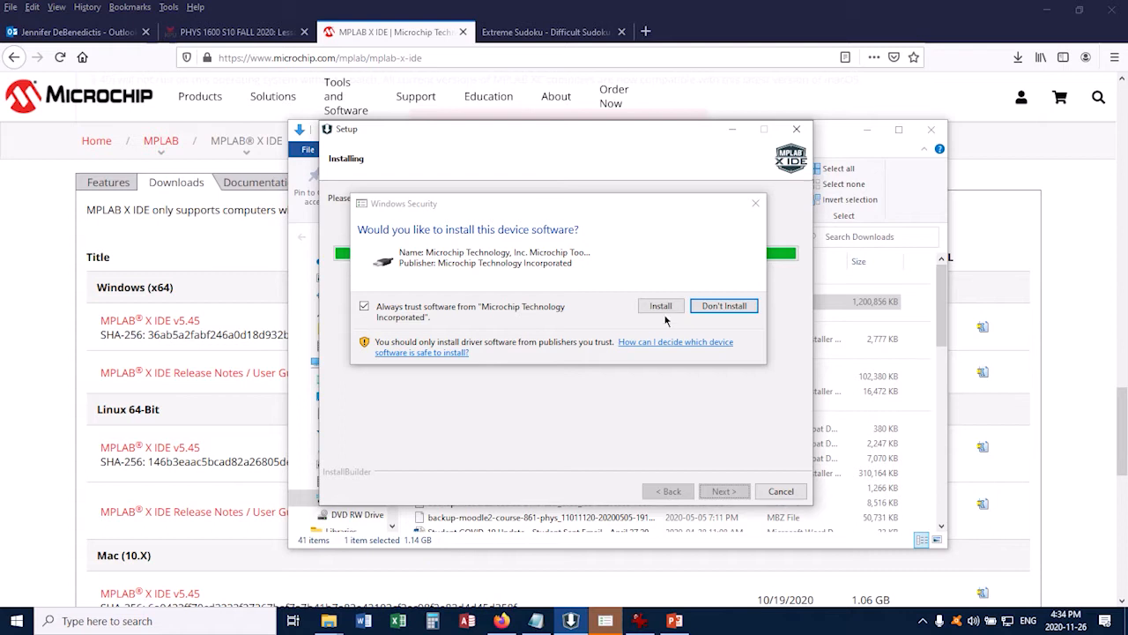
click(660, 305)
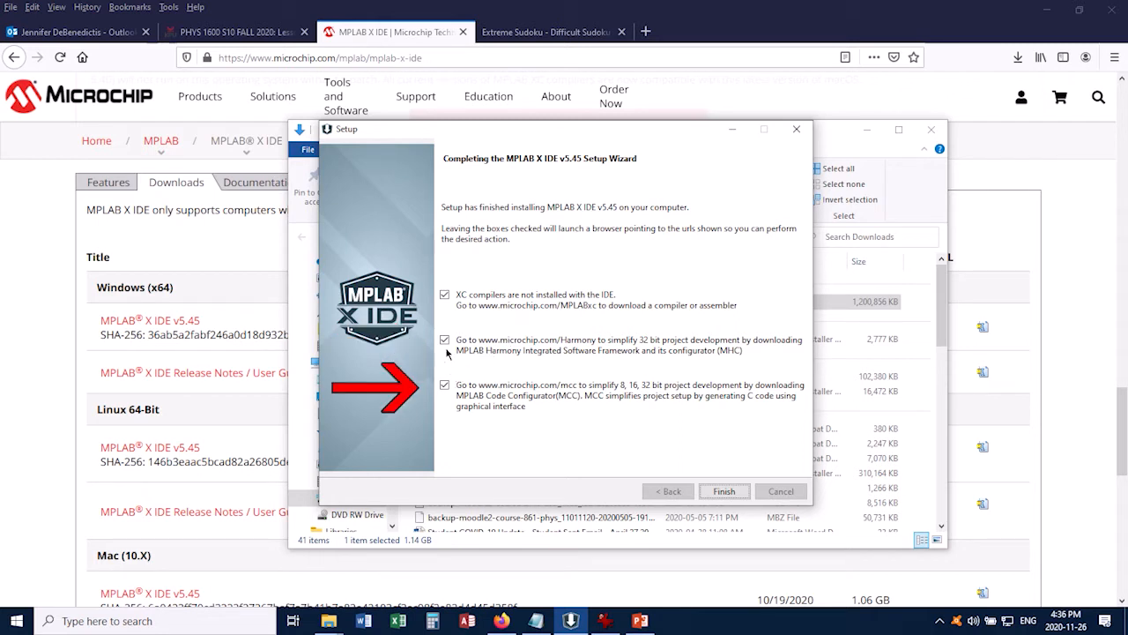
Step: Uncheck Harmony and MCC, keep the XC compilers option, and finish Setup
click(444, 339)
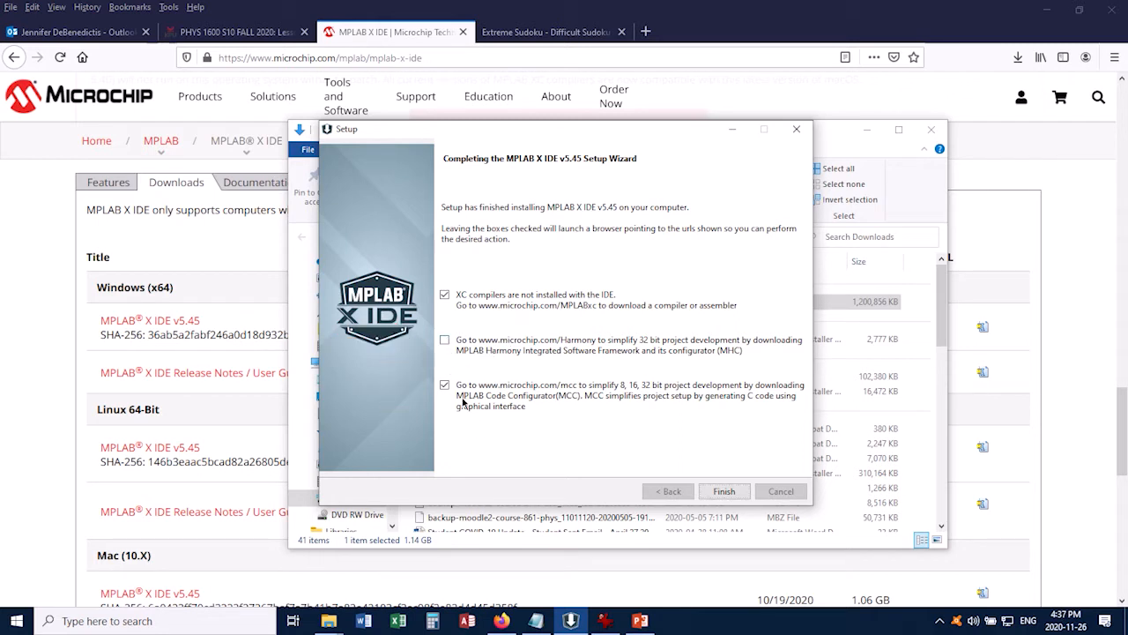
click(444, 384)
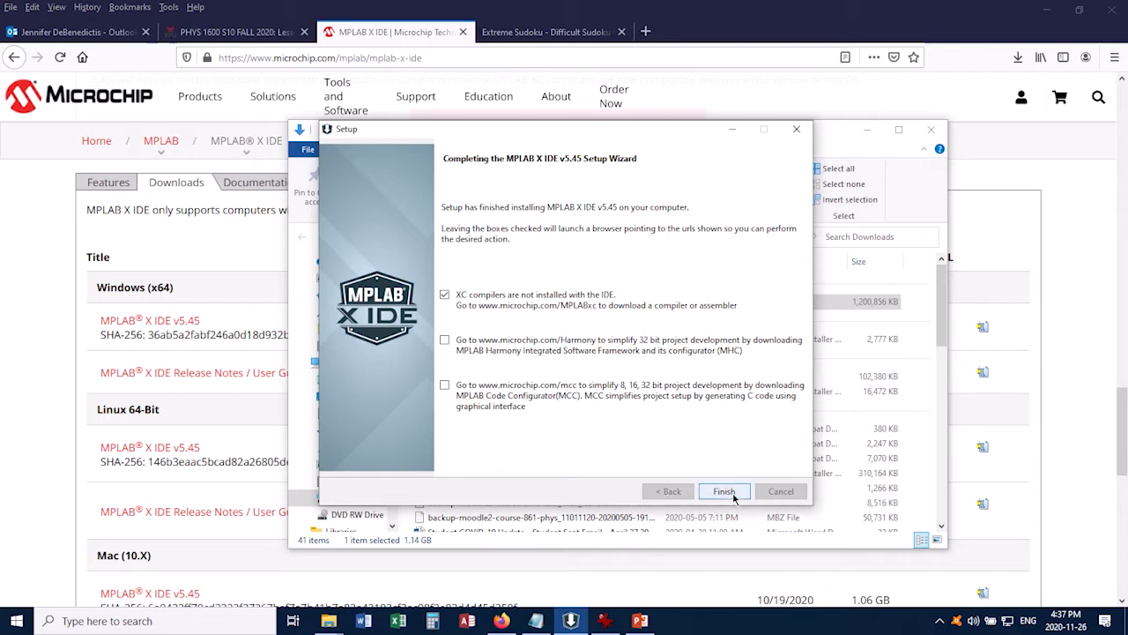
click(723, 491)
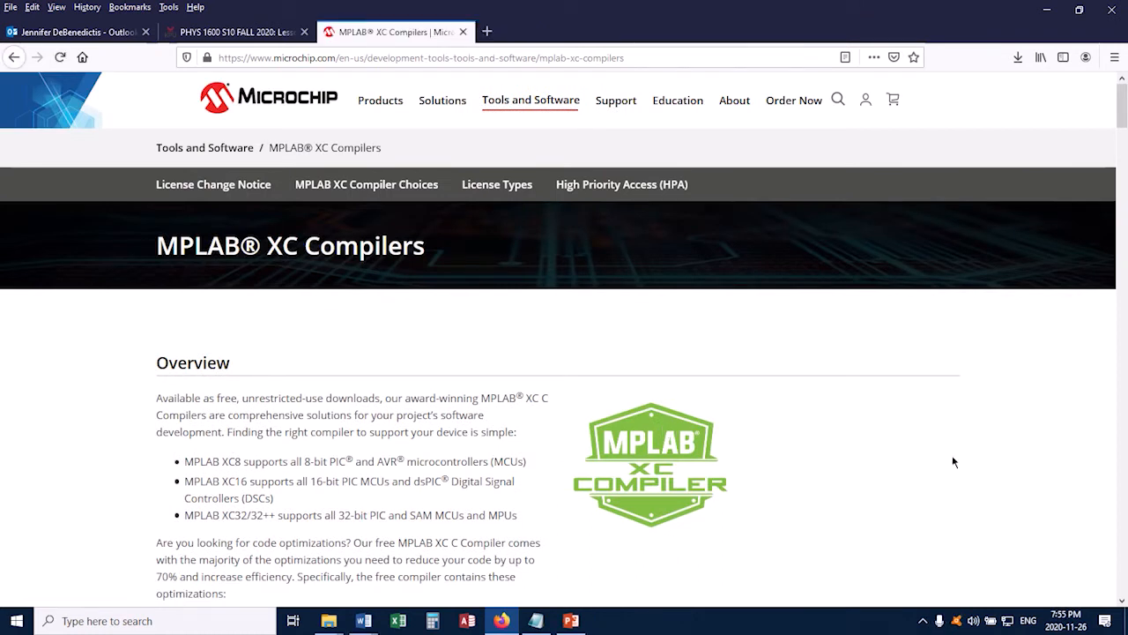
mouse_move(898, 445)
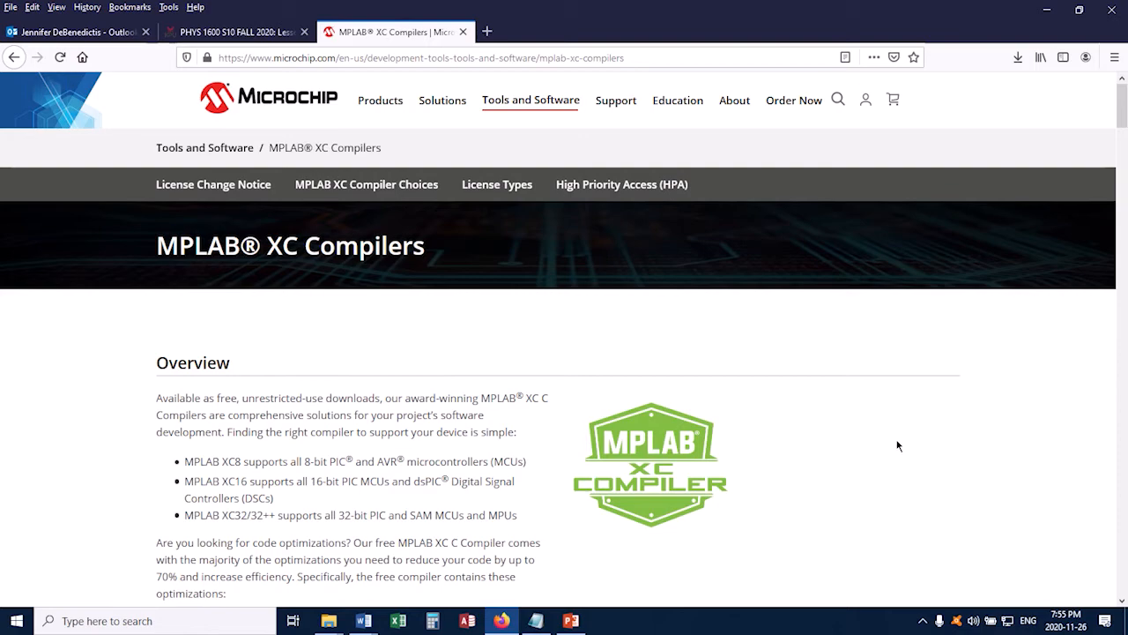
mouse_move(888, 439)
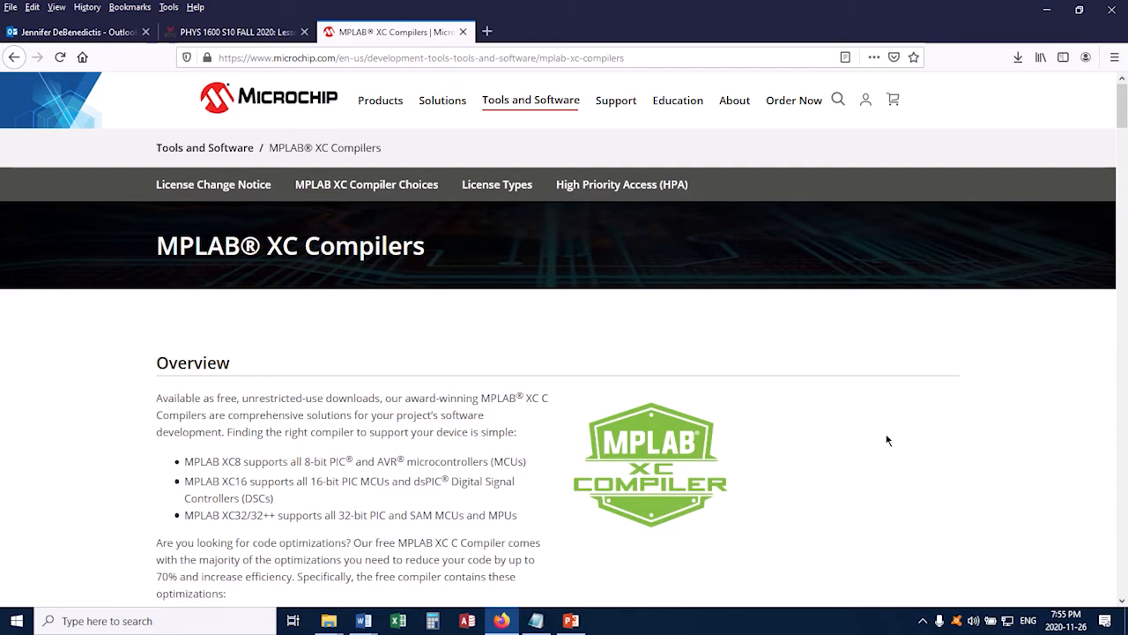
Step: Scroll down the MPLAB XC Compilers page and show the Compiler Downloads tab
scroll(down, 3)
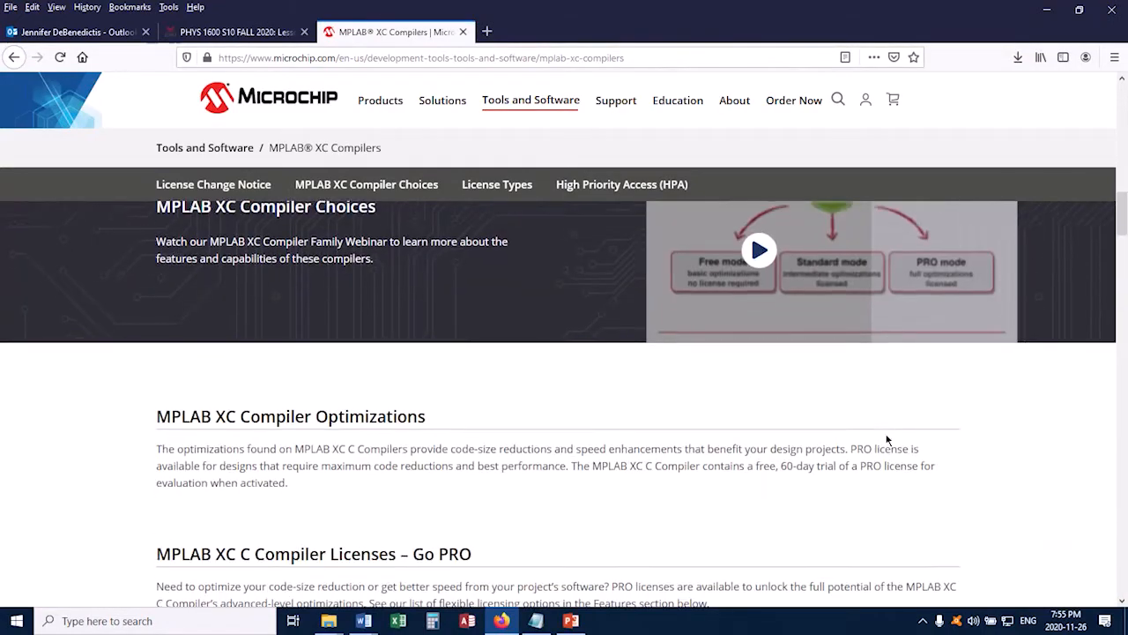
scroll(down, 3)
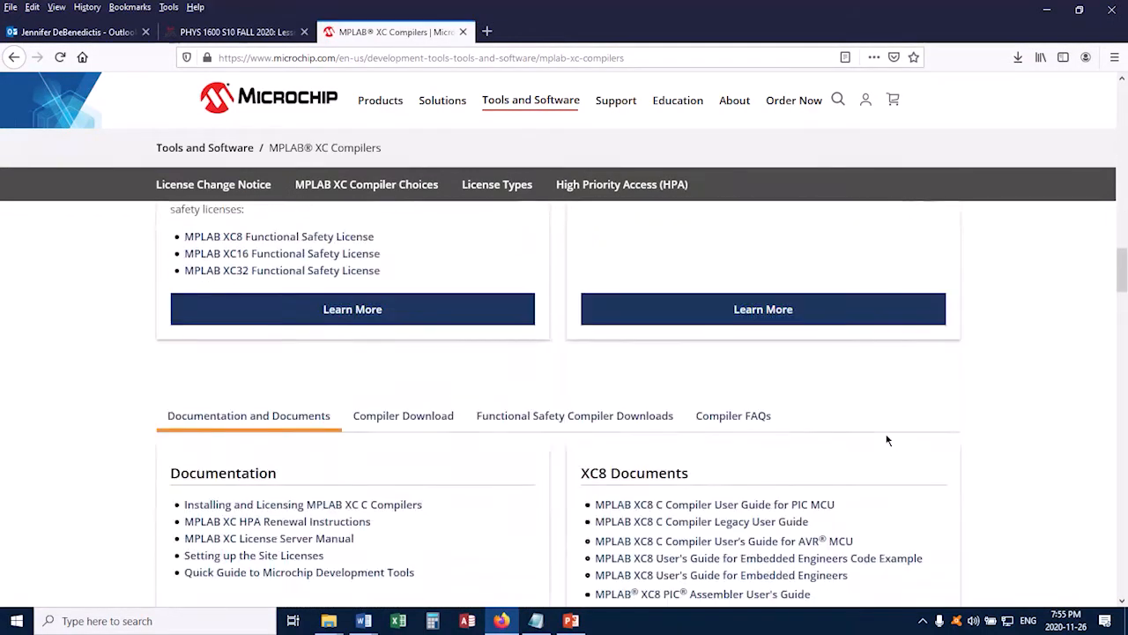
scroll(down, 3)
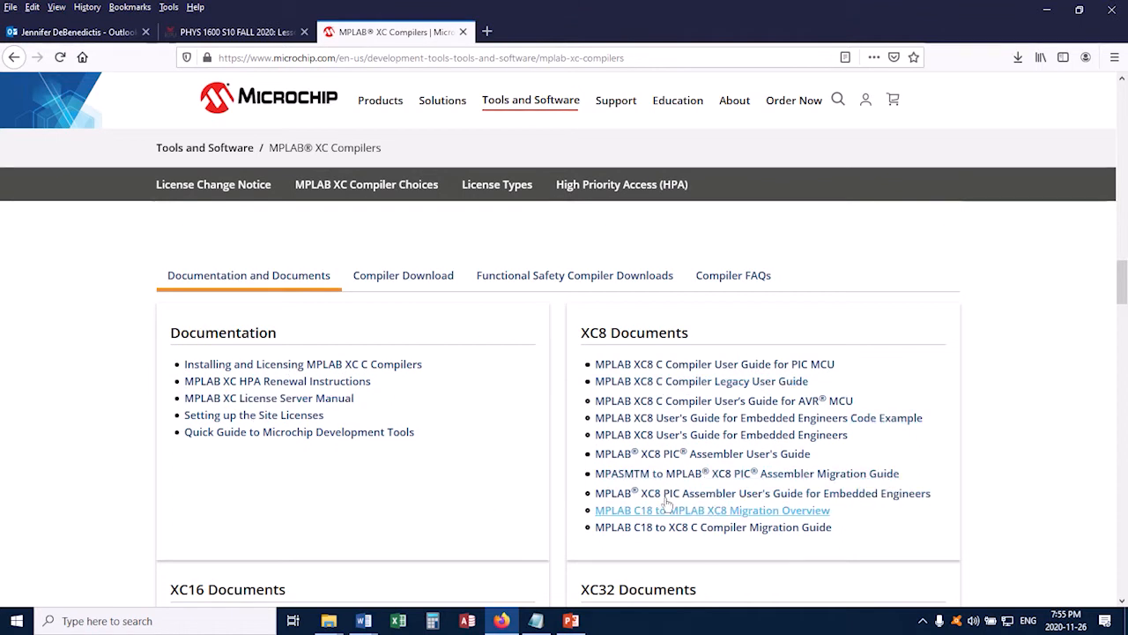
mouse_move(649, 248)
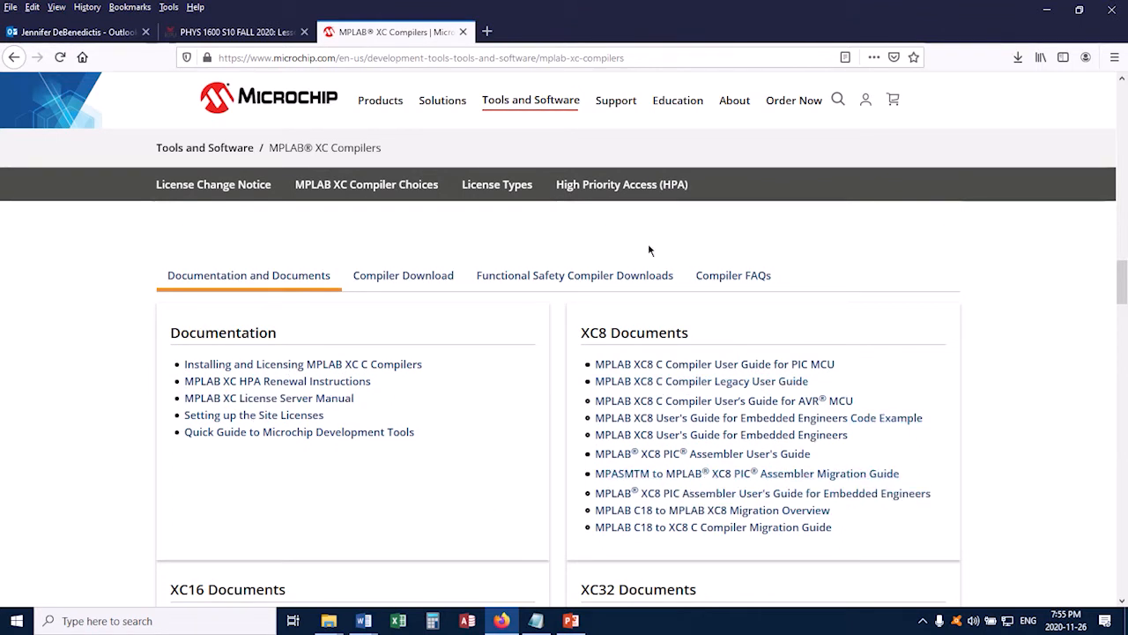
click(403, 274)
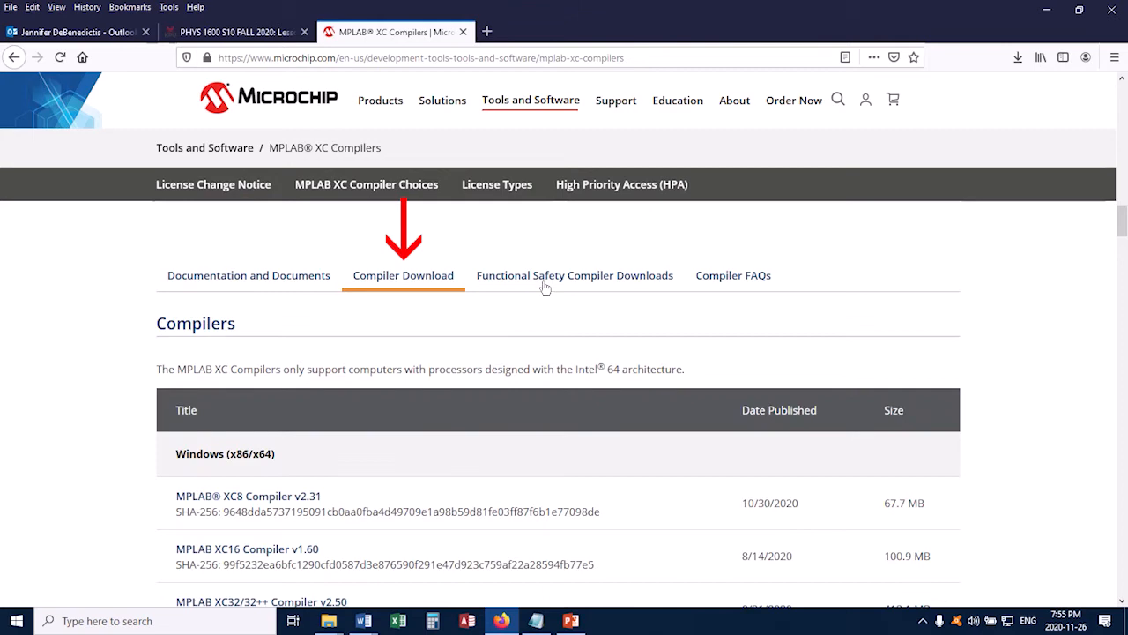
click(733, 275)
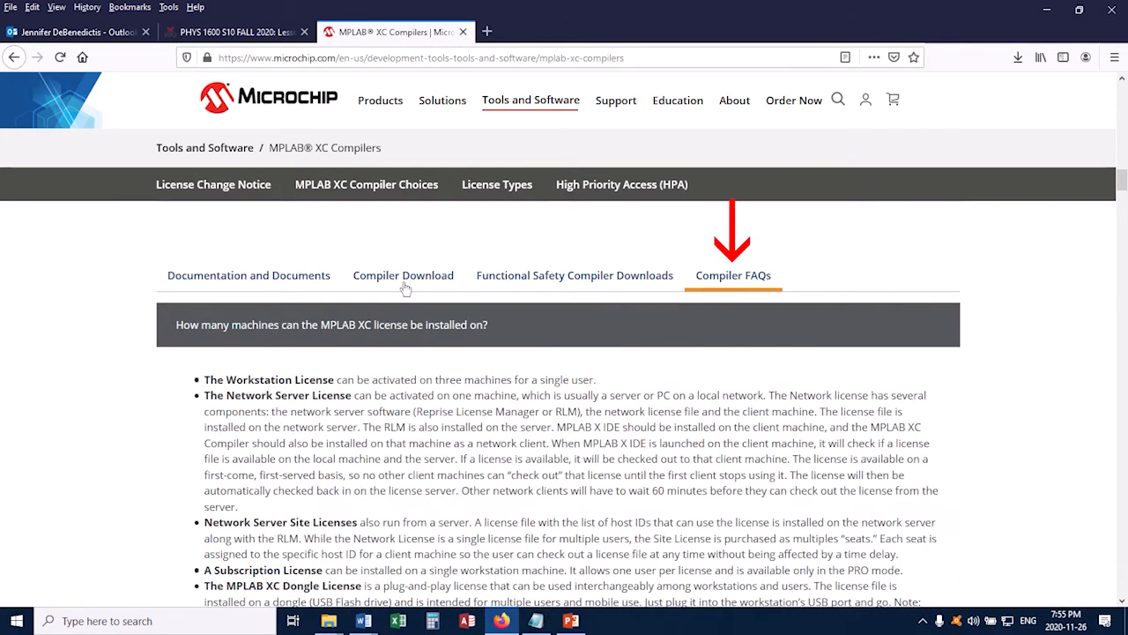
click(249, 275)
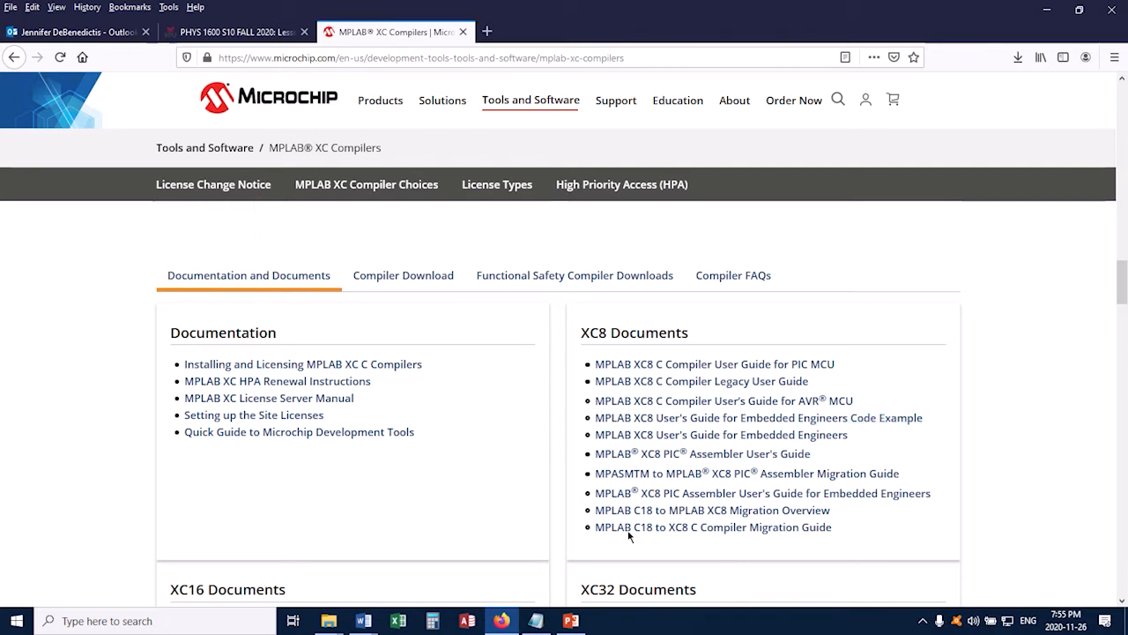
click(402, 275)
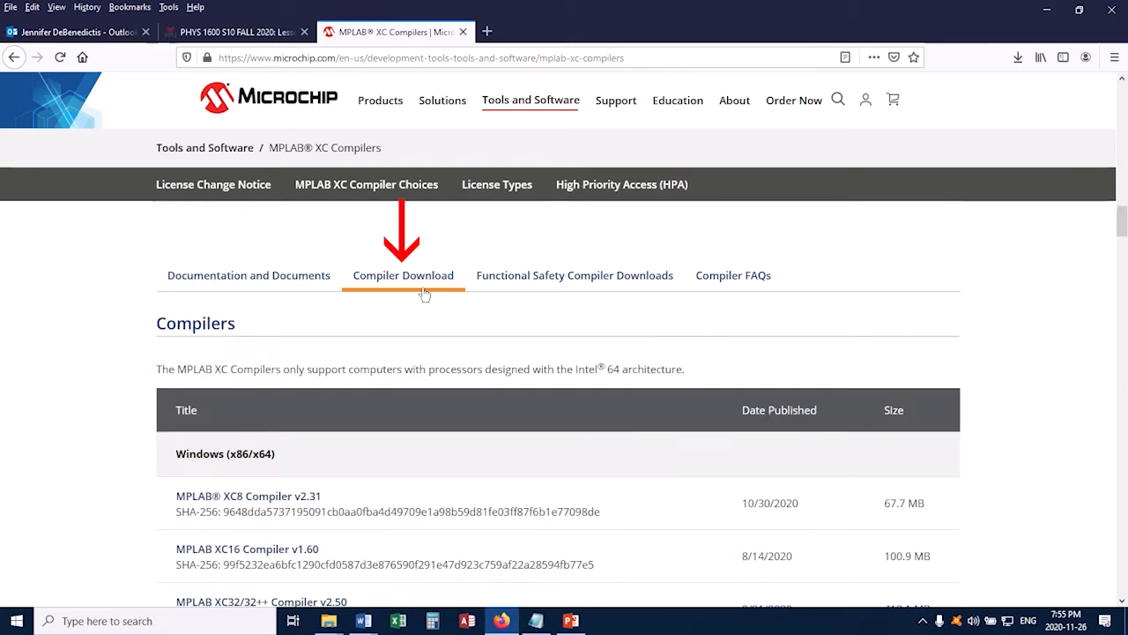
mouse_move(37, 421)
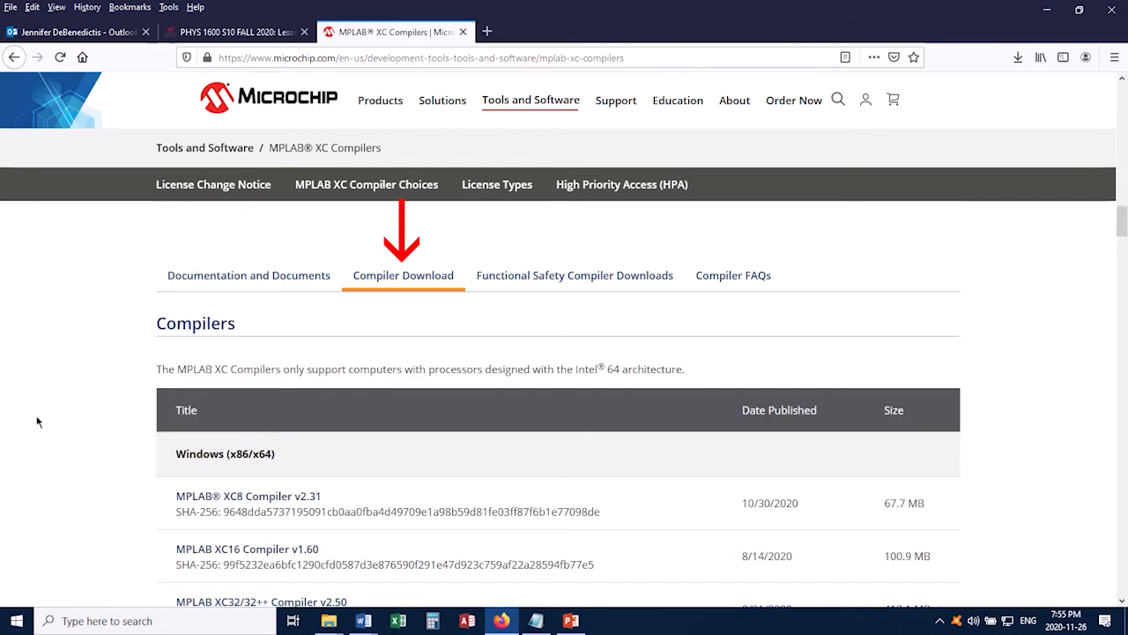
Step: Scroll to the Windows (x86/x64) section listing XC8 Compiler v2.31
scroll(down, 3)
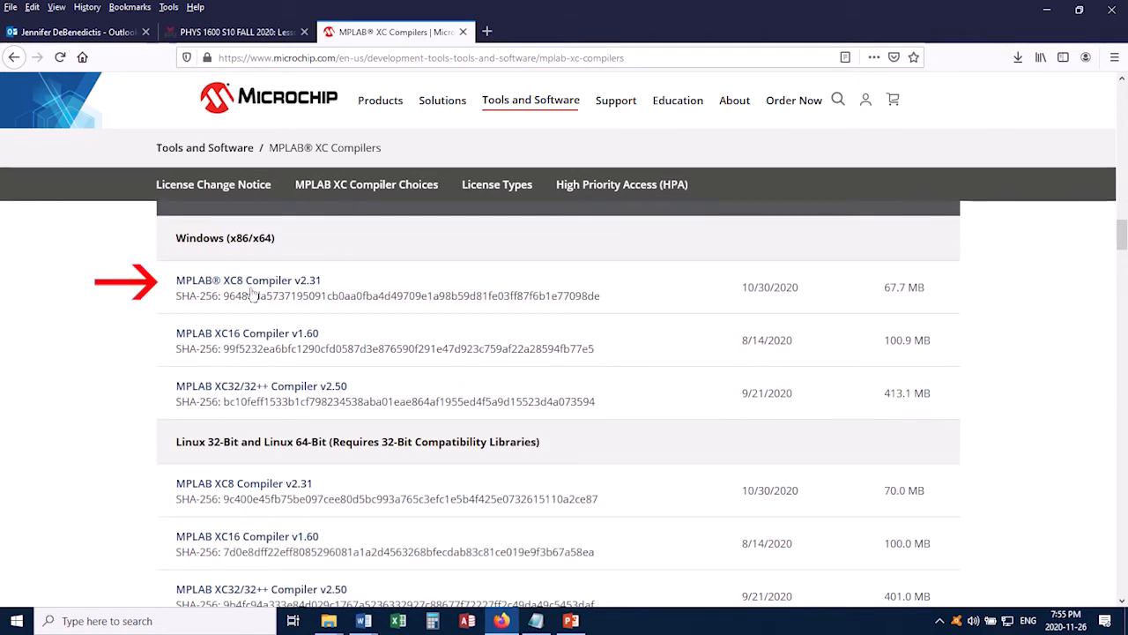
scroll(down, 3)
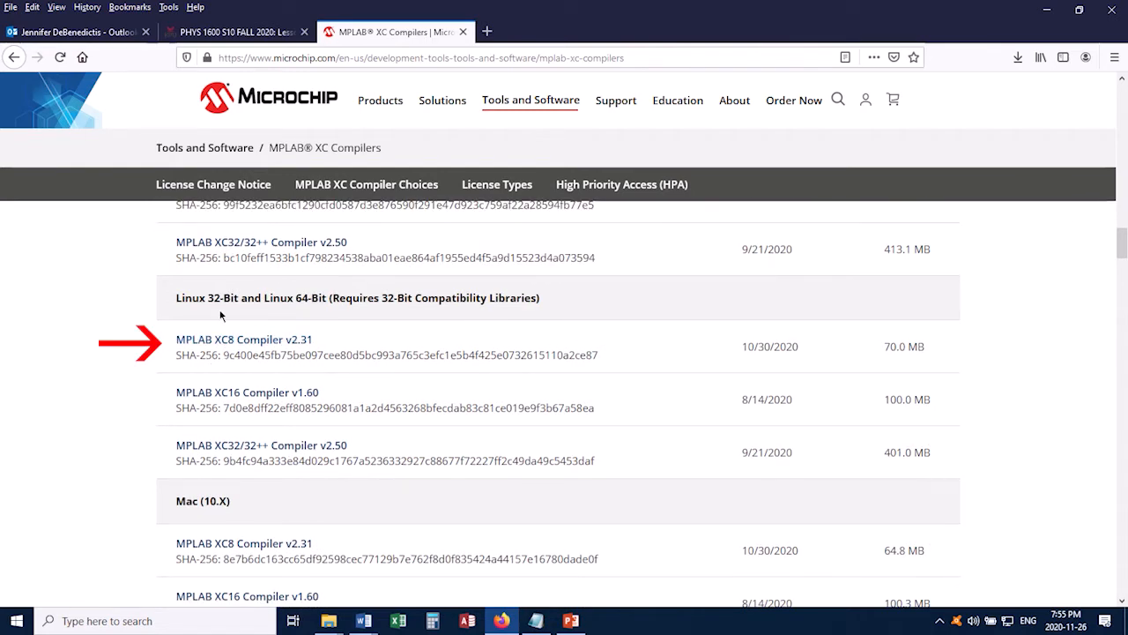
scroll(down, 3)
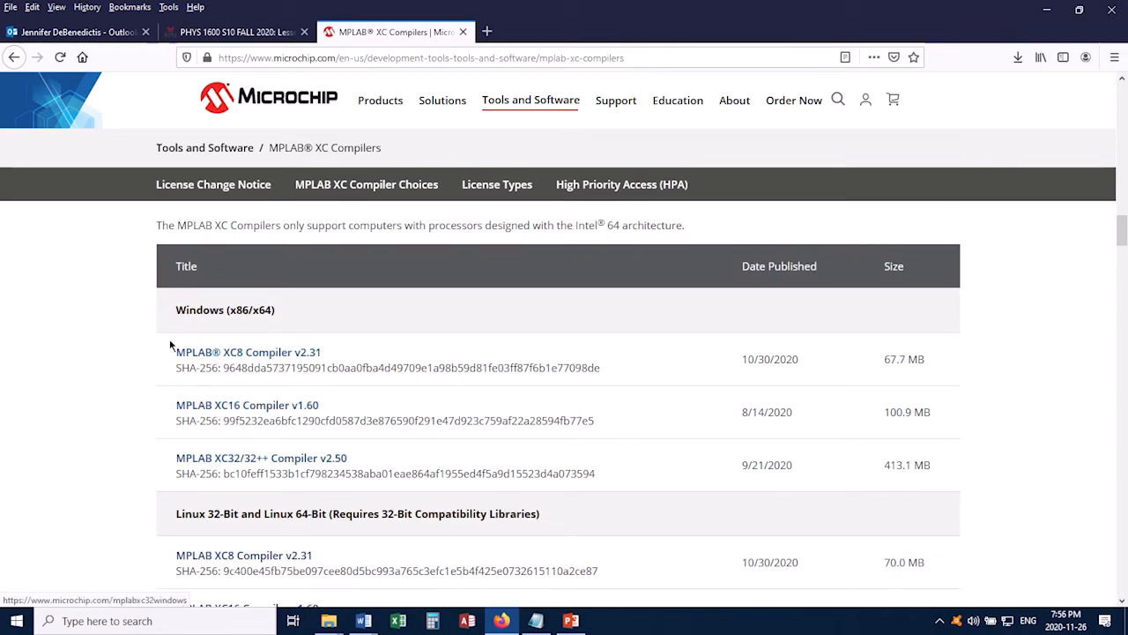
mouse_move(42, 483)
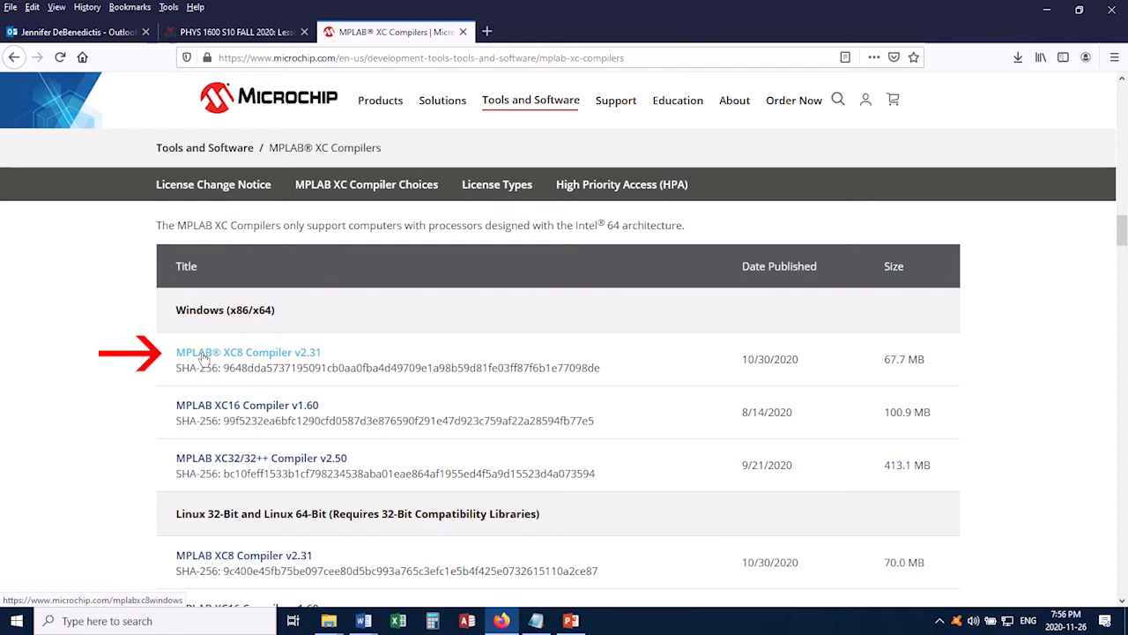
Step: Download the Windows XC8 Compiler v2.31 installer and launch it from the Downloads list
click(247, 351)
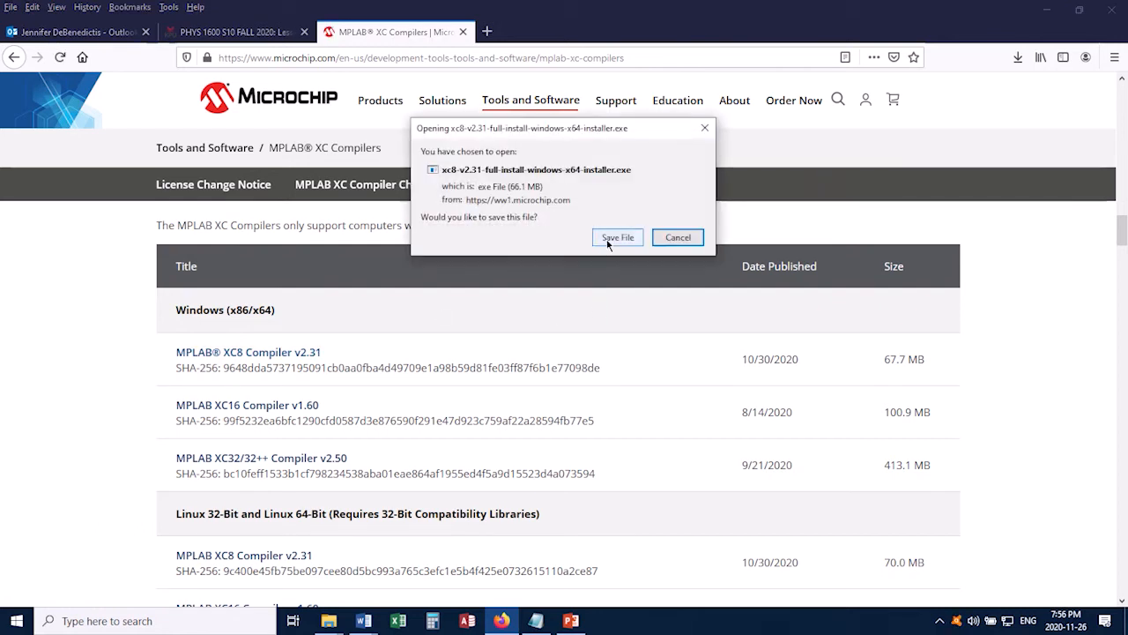
click(617, 237)
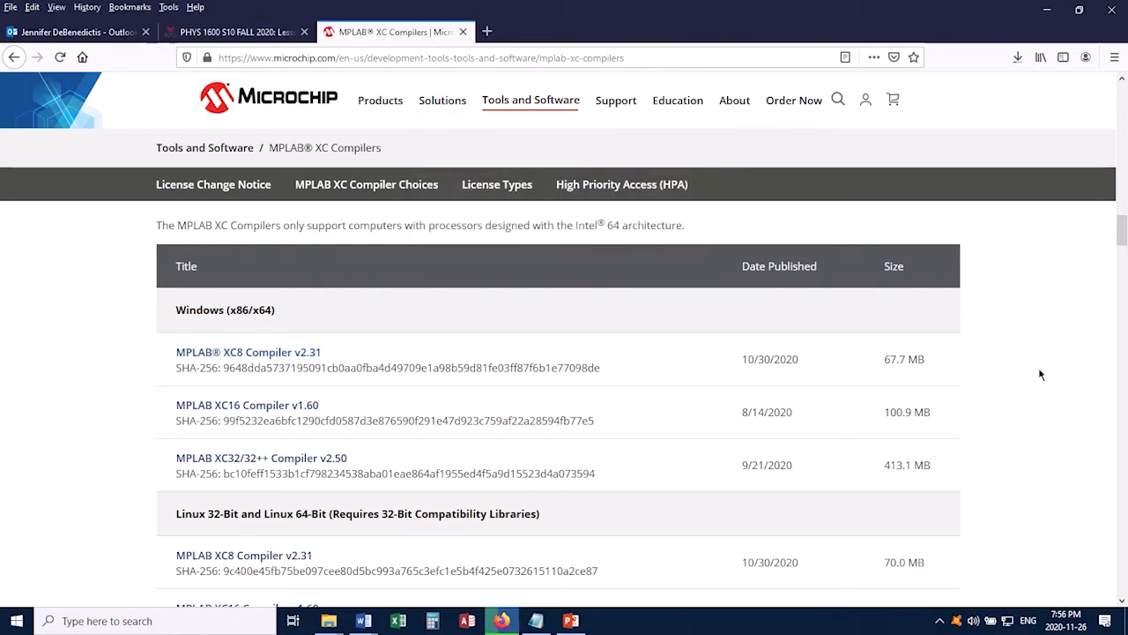
mouse_move(1037, 380)
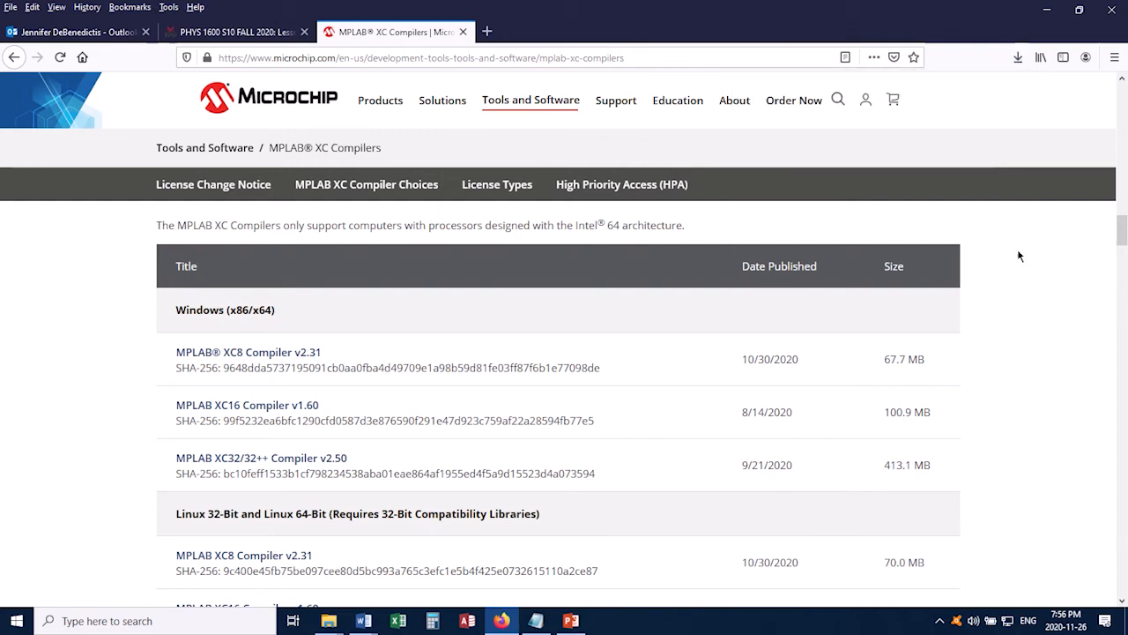
click(604, 618)
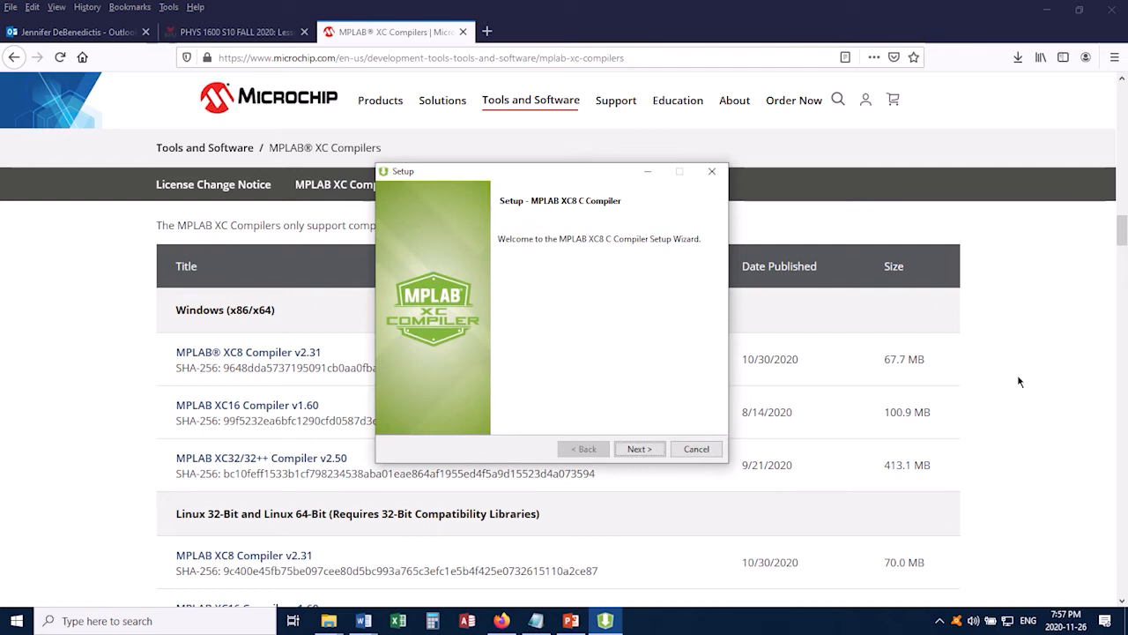
Step: Accept the XC8 license, keeping Free mode and the default C:\Program Files\Microchip\xc8\v2.31 directory
click(638, 448)
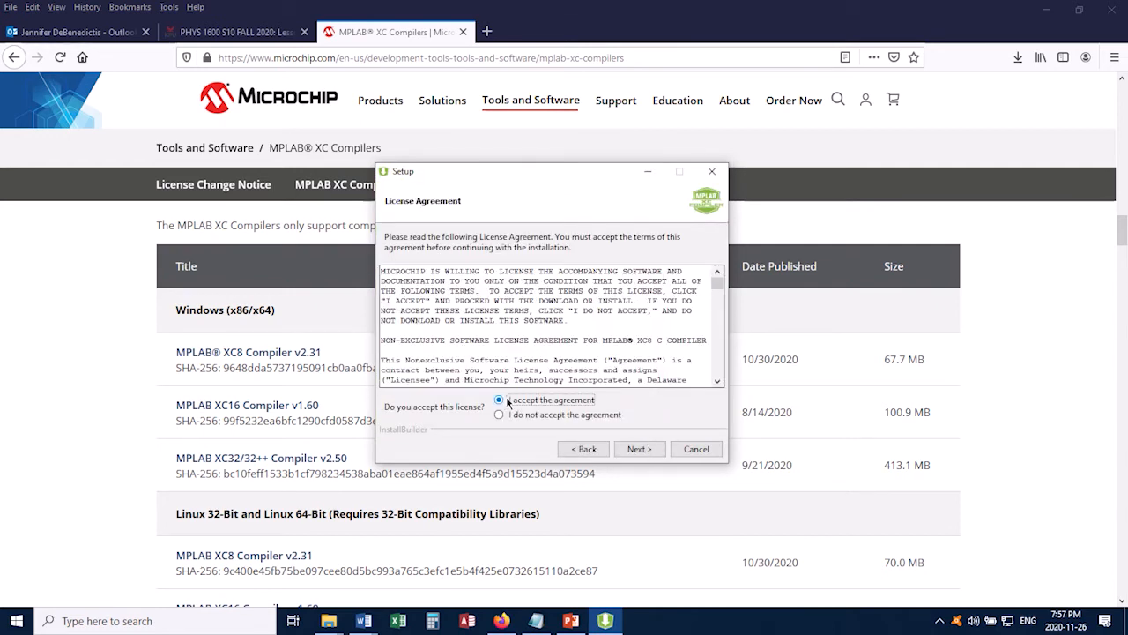
click(639, 448)
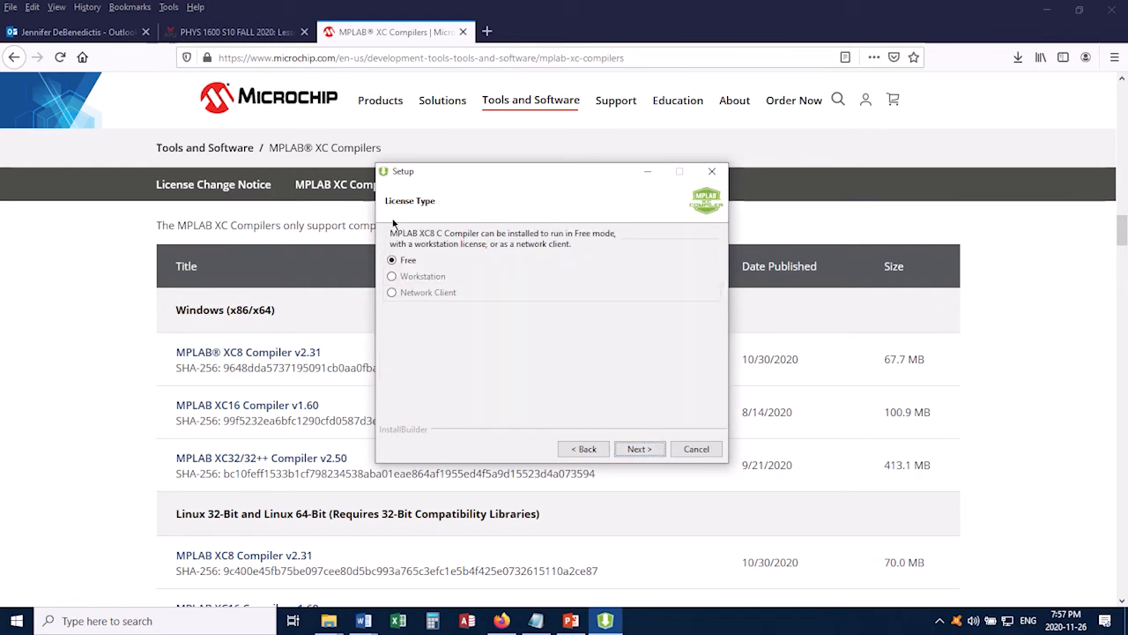
mouse_move(636, 374)
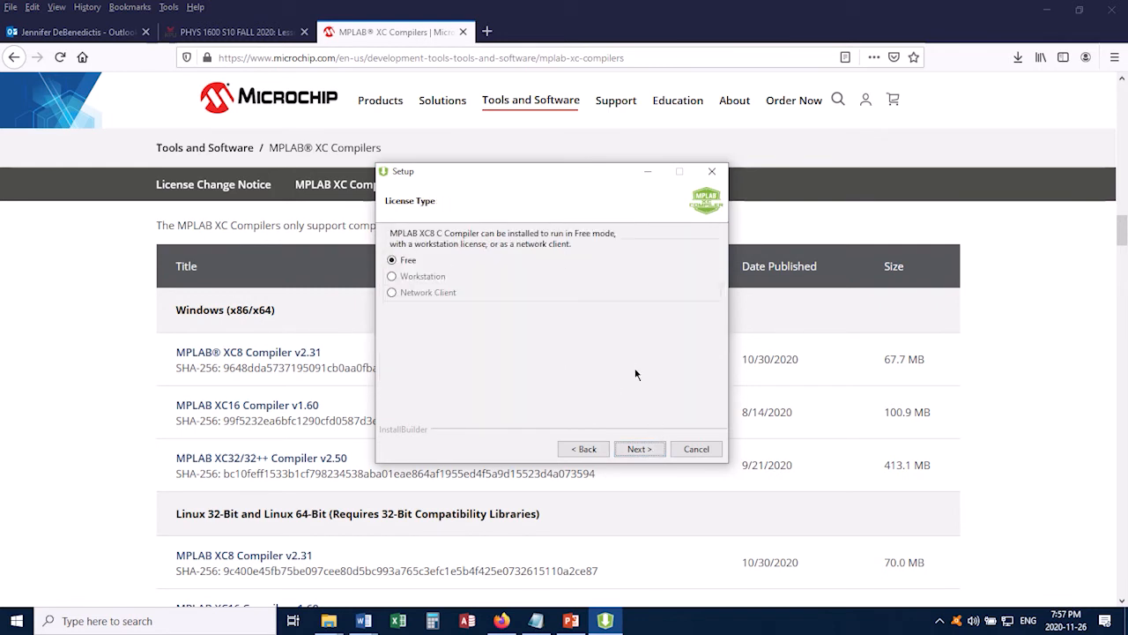
click(639, 449)
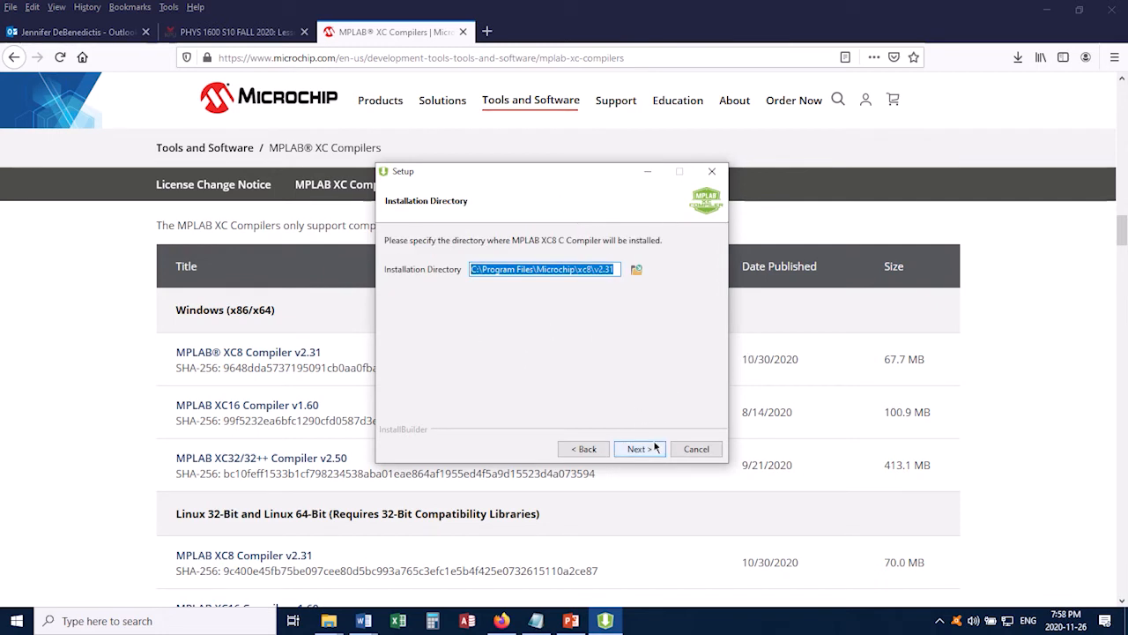
click(639, 449)
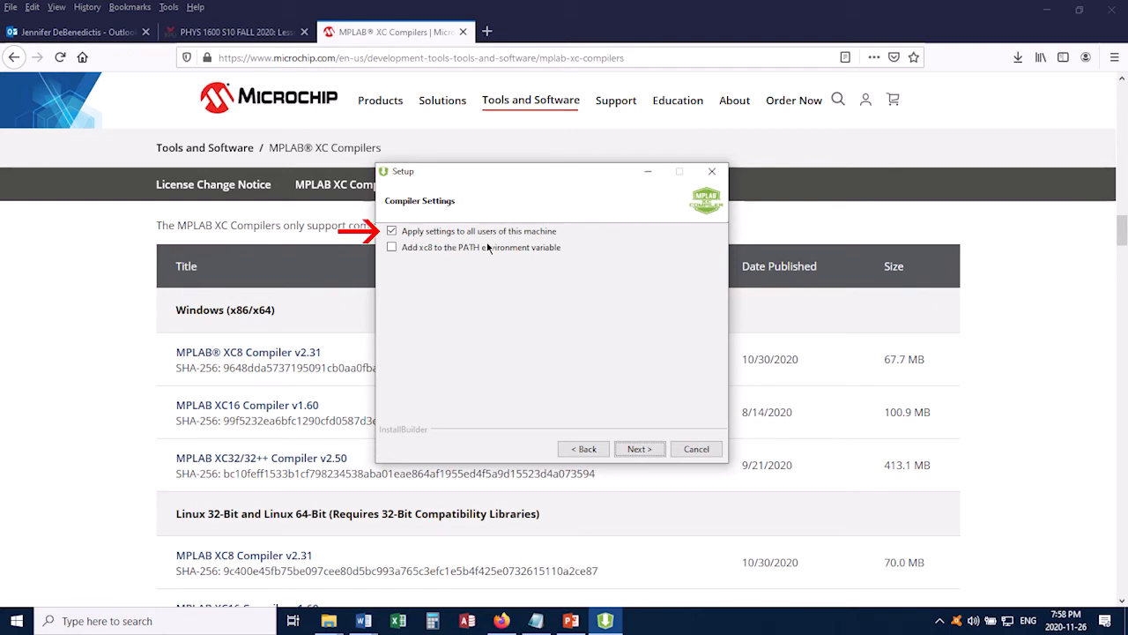
mouse_move(614, 251)
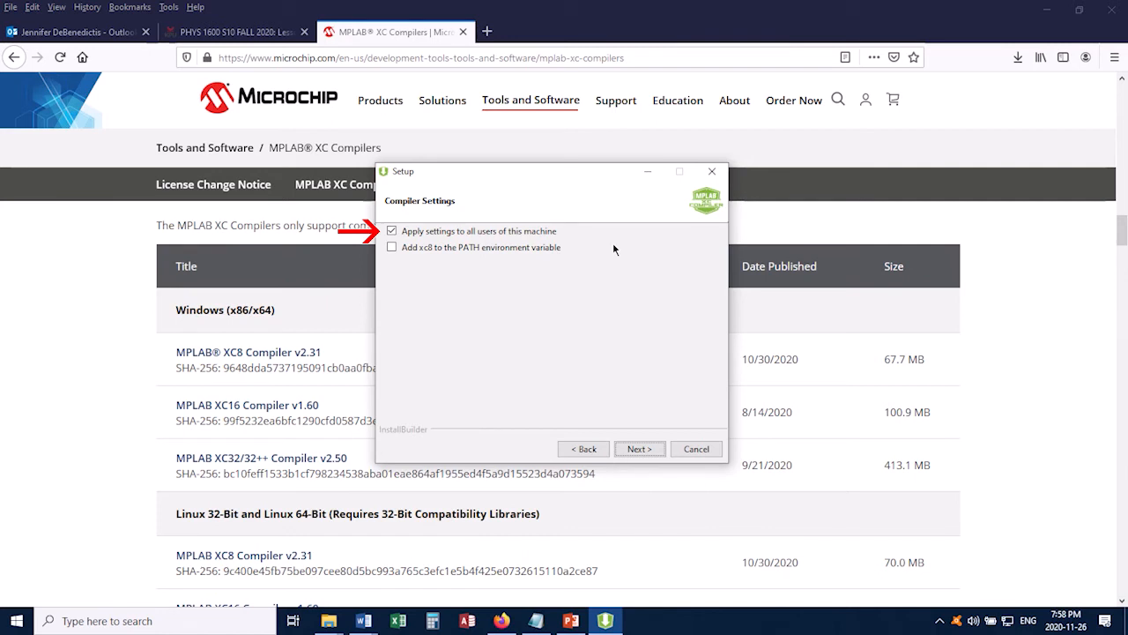
Step: Turn off 'Apply settings to all users', enable adding xc8 to PATH, and reach ready-to-install
click(392, 230)
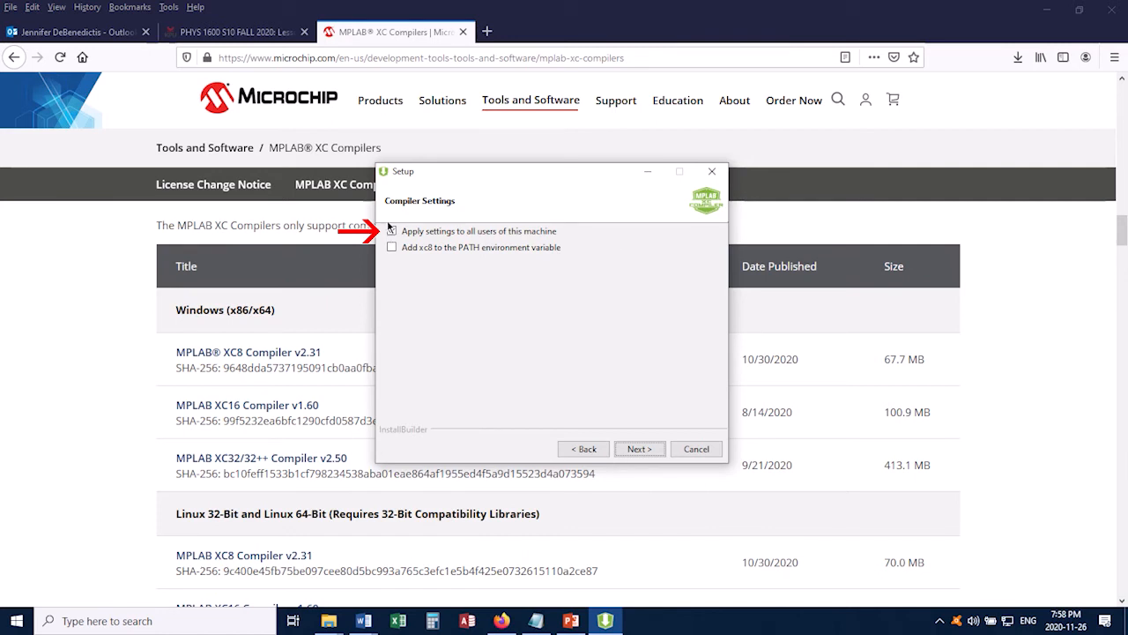
click(391, 230)
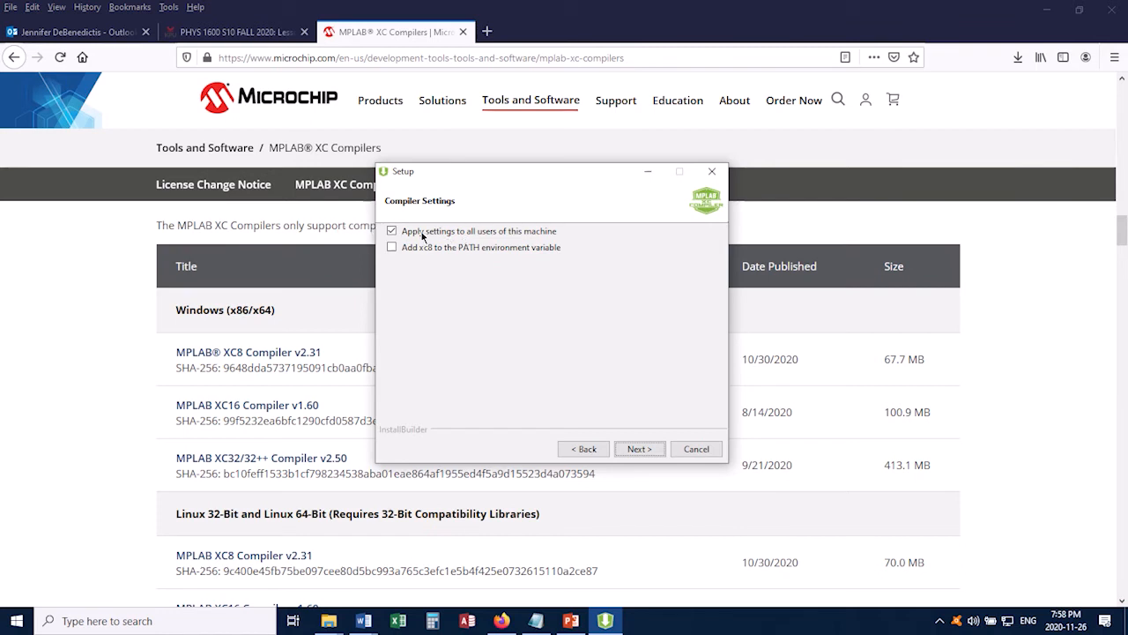
click(390, 231)
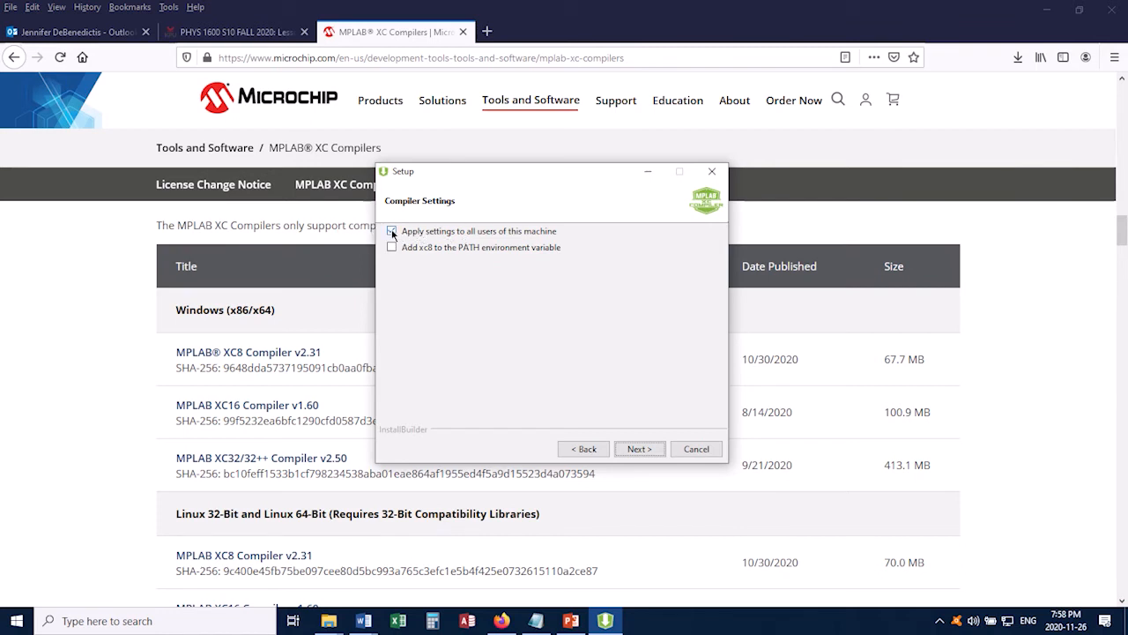
click(391, 230)
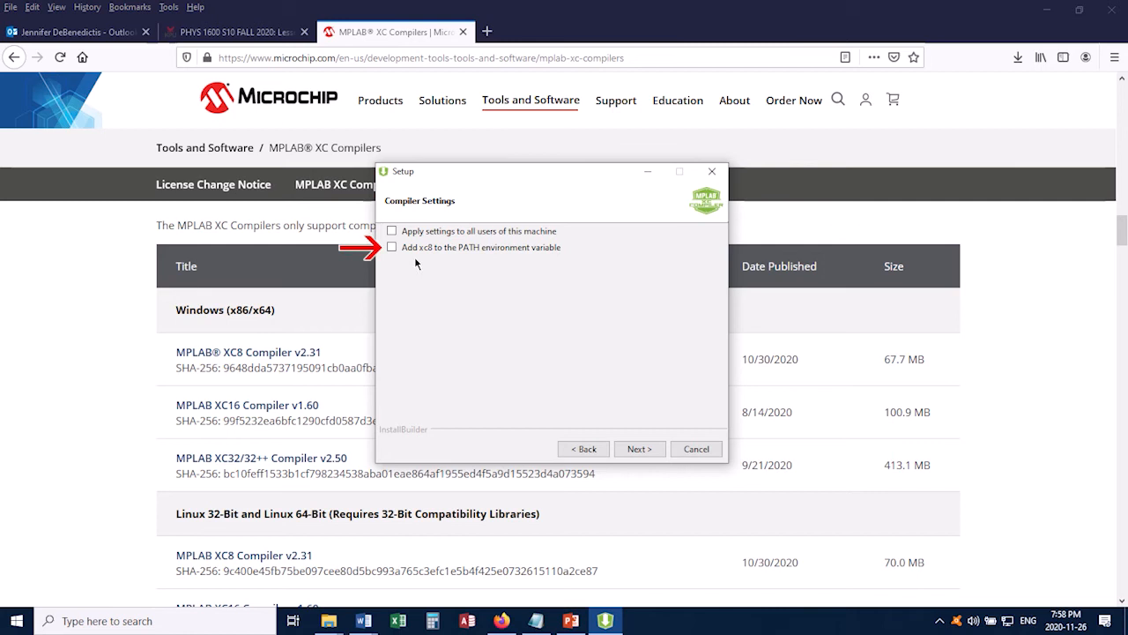
mouse_move(426, 261)
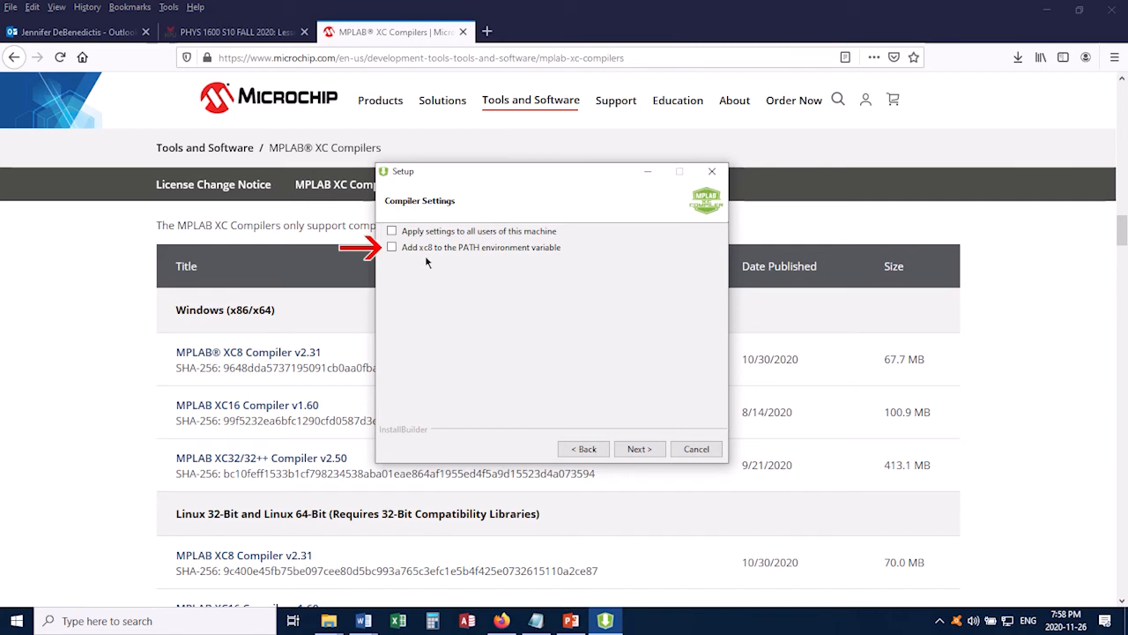
mouse_move(546, 265)
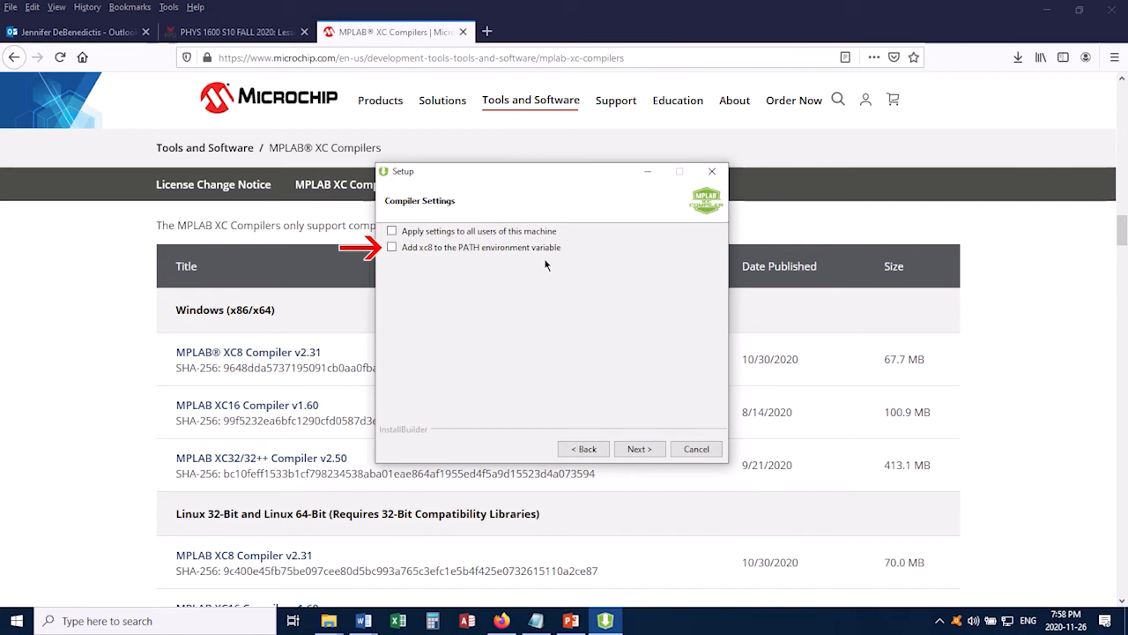
click(394, 247)
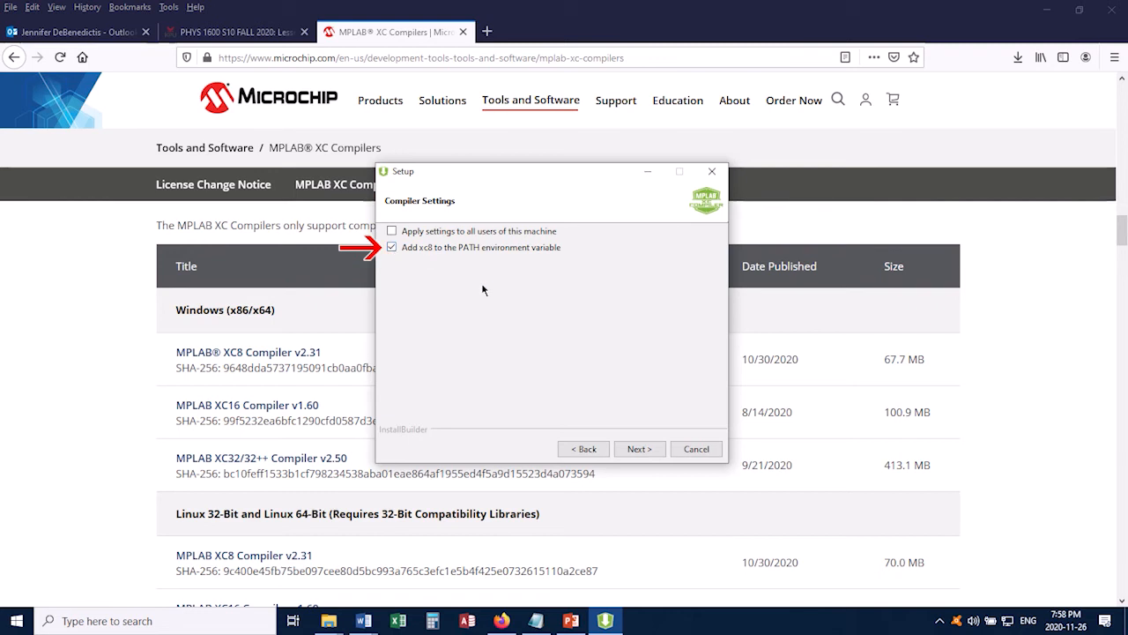
click(639, 449)
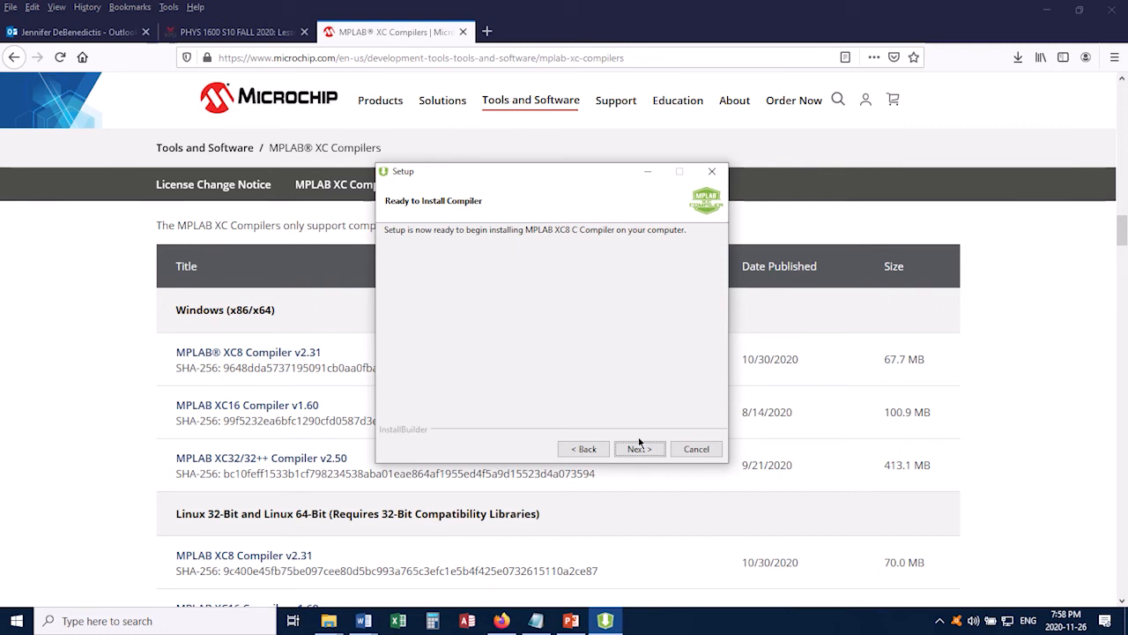
Step: Install XC8 v2.31, continue past the free licensing page, and finish the wizard
click(639, 448)
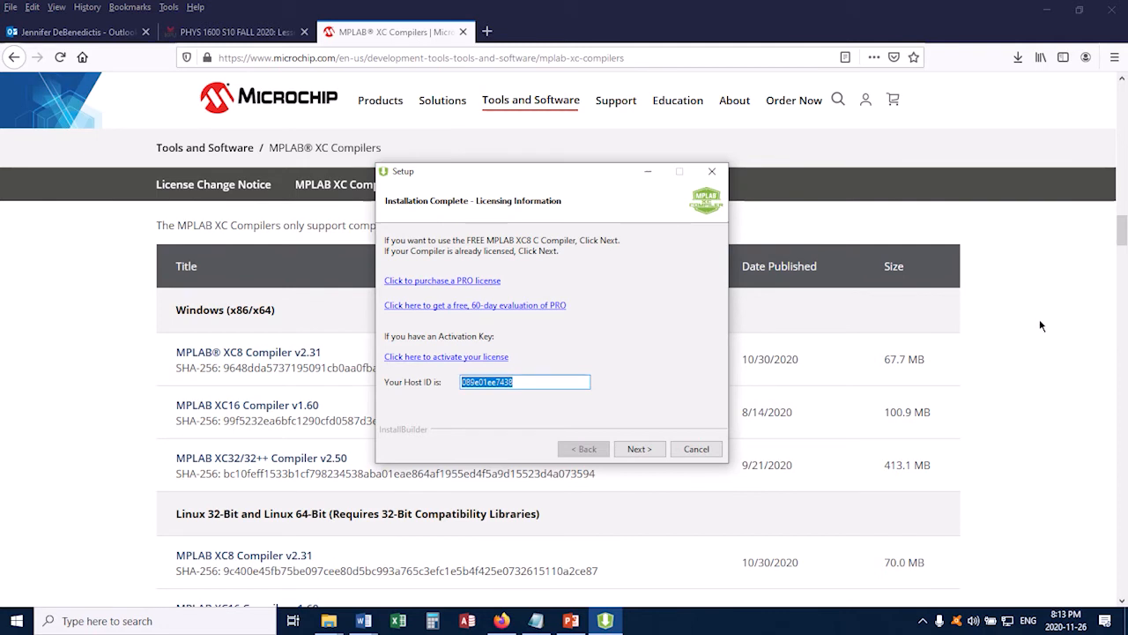
mouse_move(738, 383)
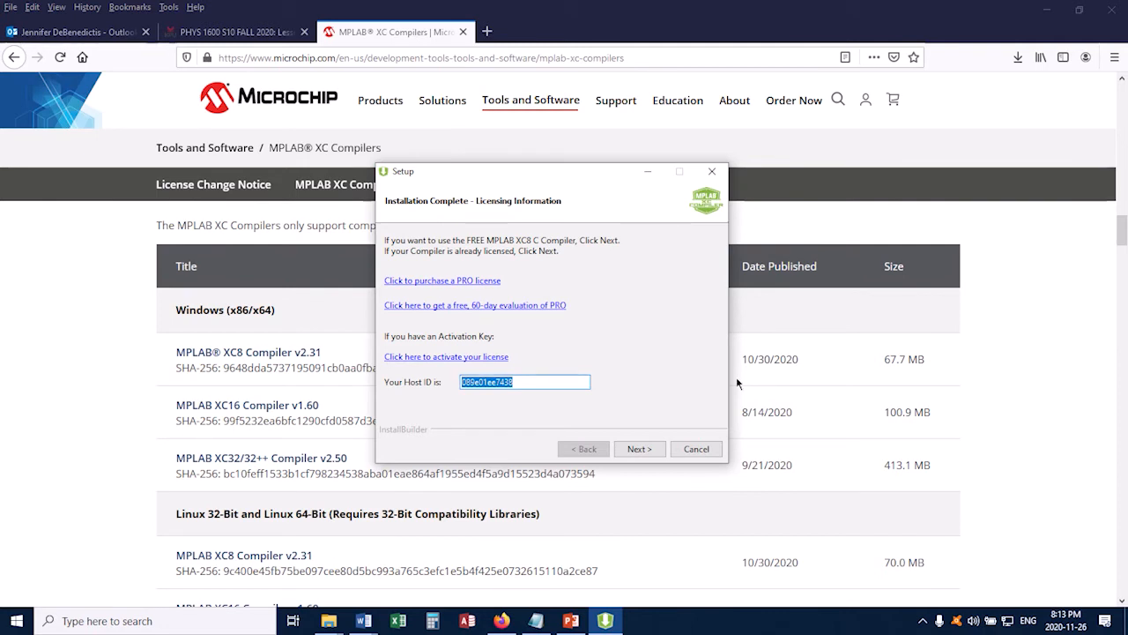
mouse_move(656, 352)
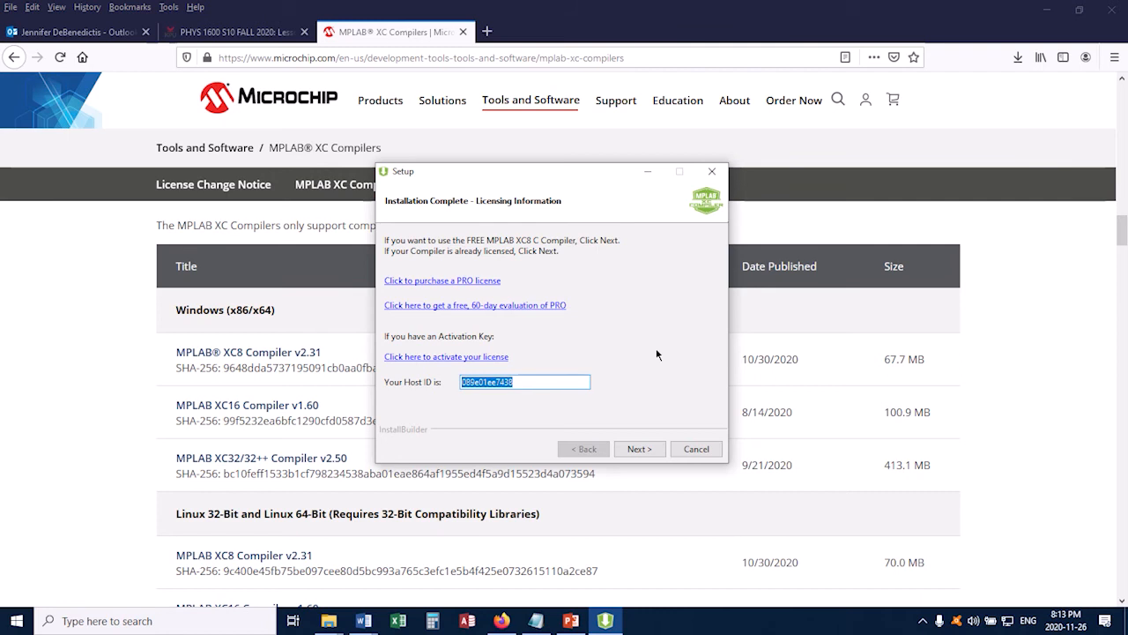
mouse_move(639, 449)
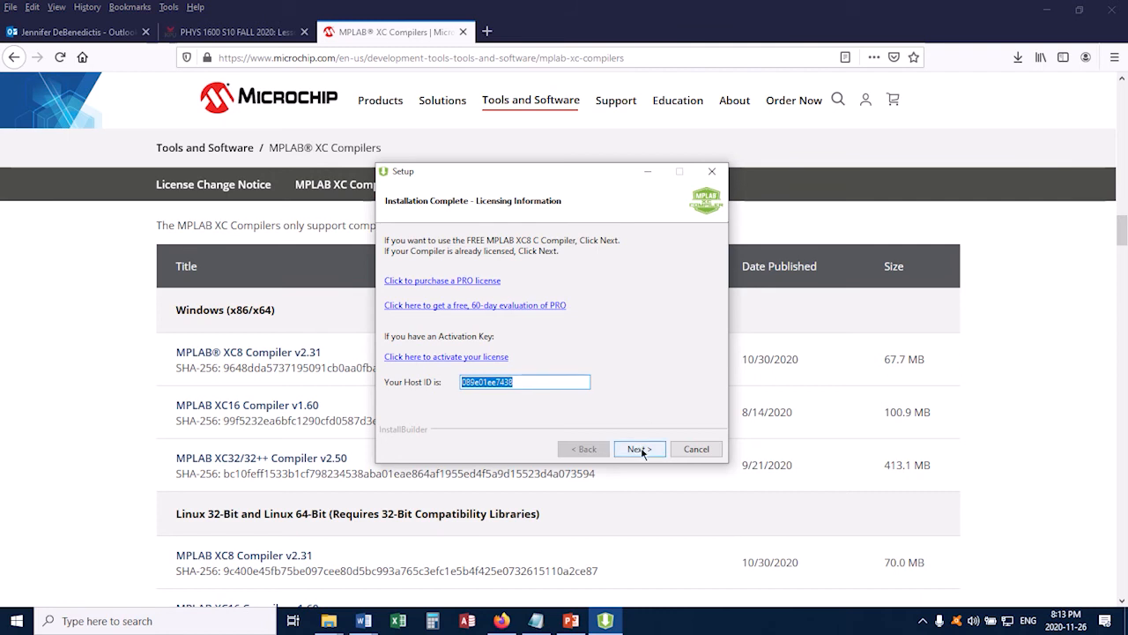
click(639, 449)
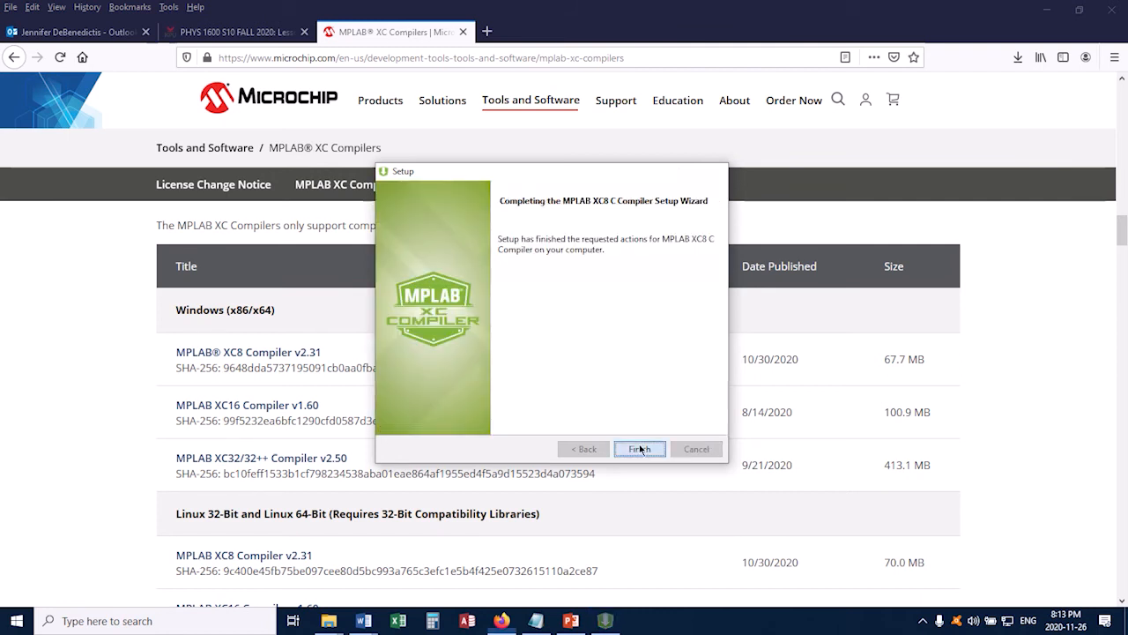
click(639, 448)
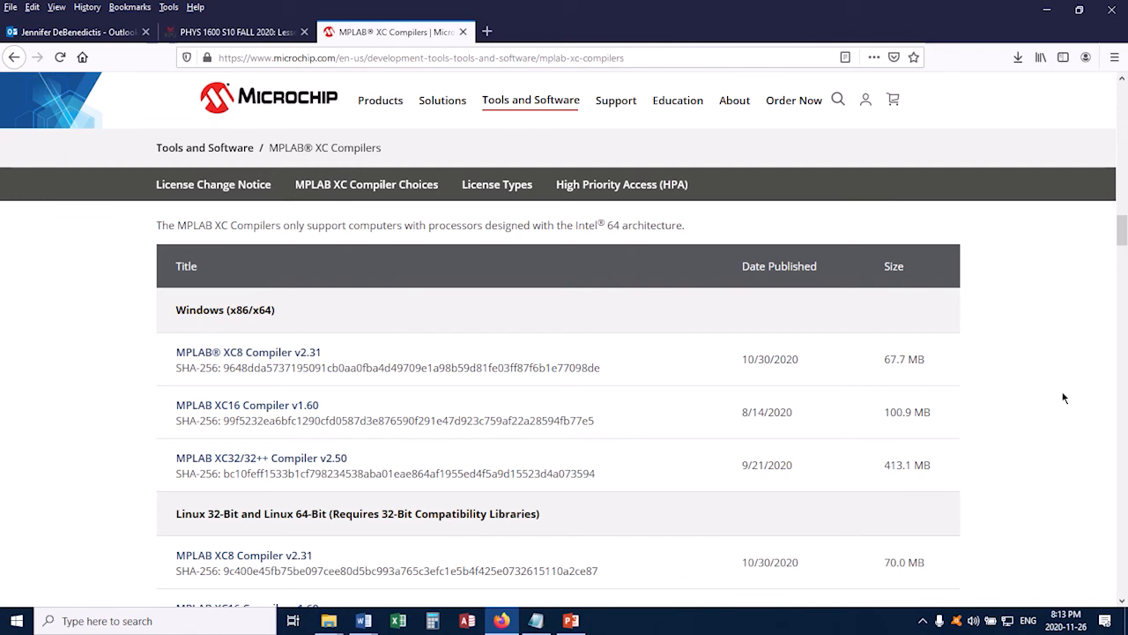
mouse_move(1021, 364)
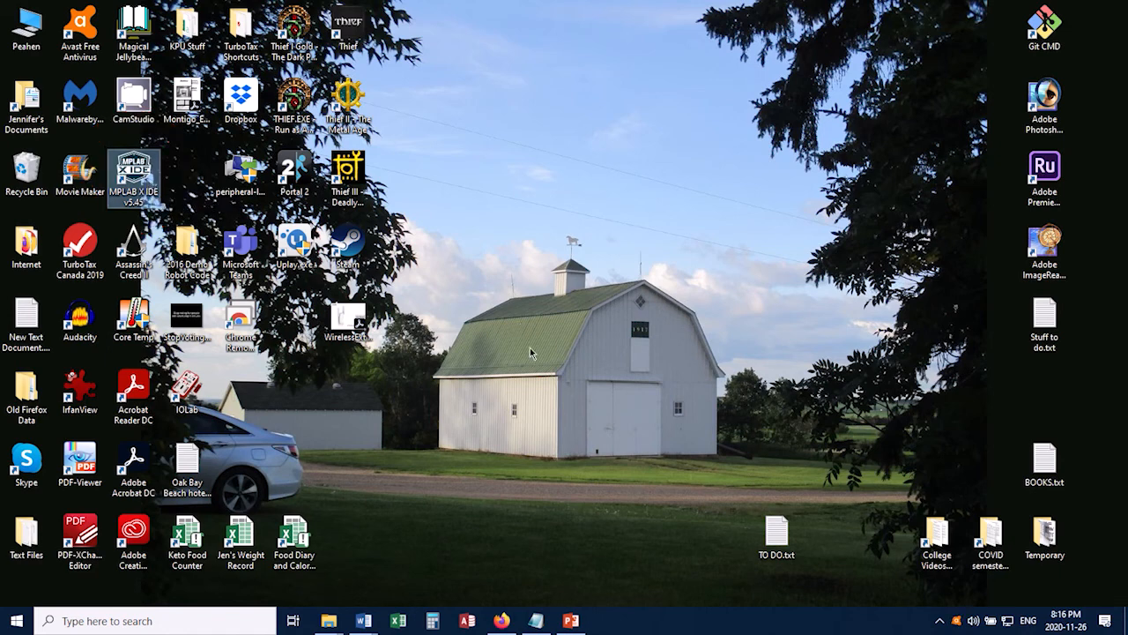
Step: Launch MPLAB X IDE, build Lab01PartA-JenD to BUILD SUCCESSFUL, and dismiss the pack updates popup
double_click(133, 170)
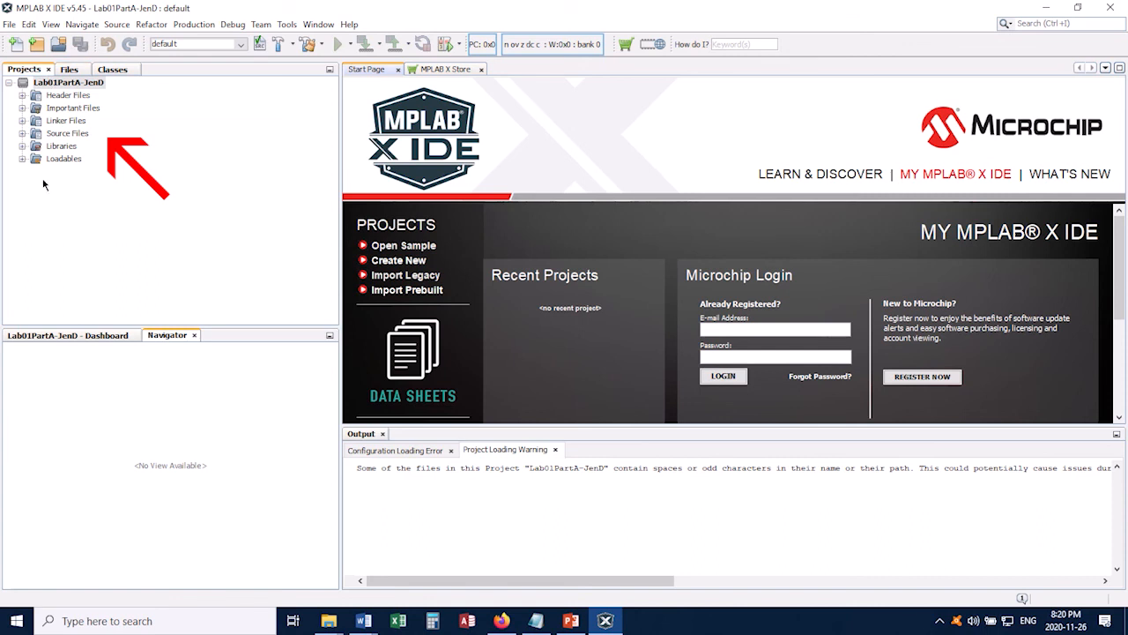
mouse_move(155, 163)
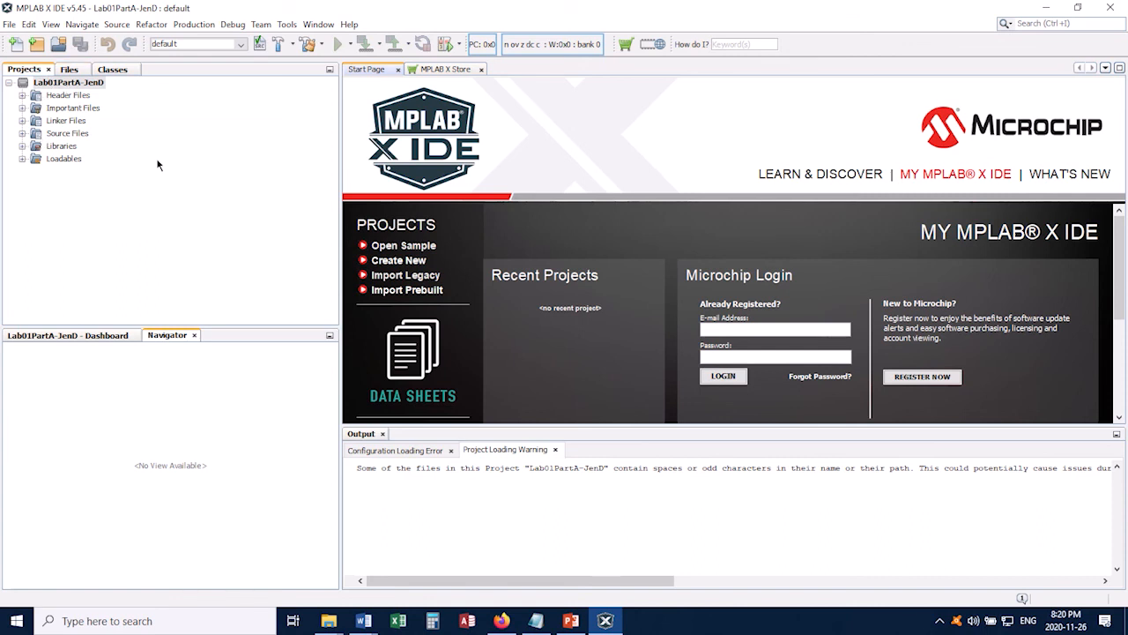
mouse_move(104, 121)
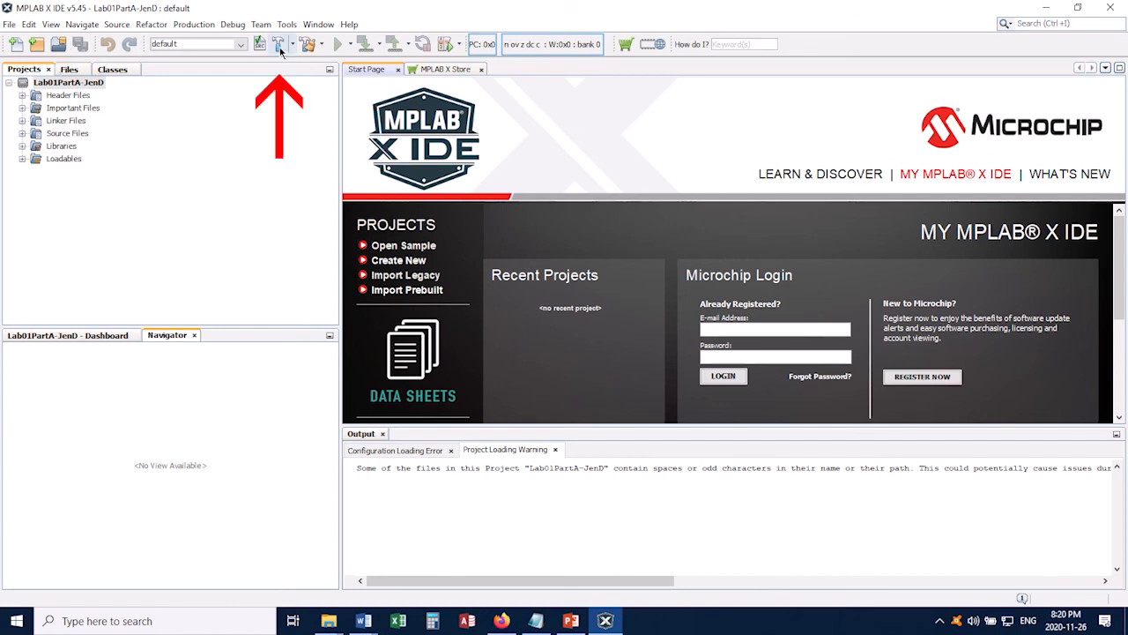
mouse_move(277, 183)
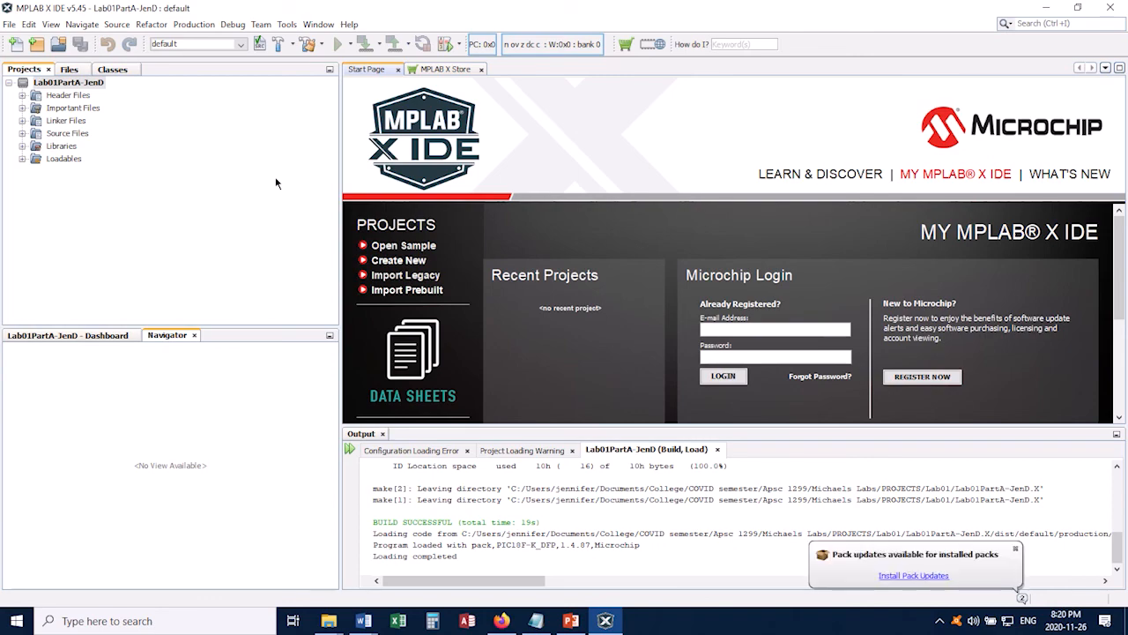
click(1014, 555)
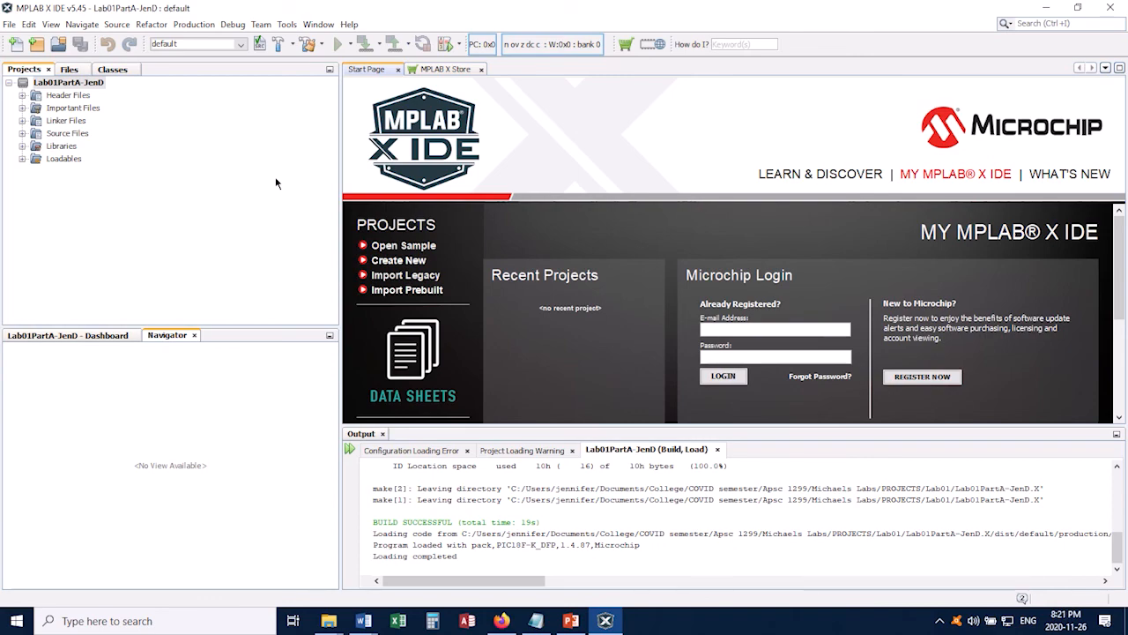